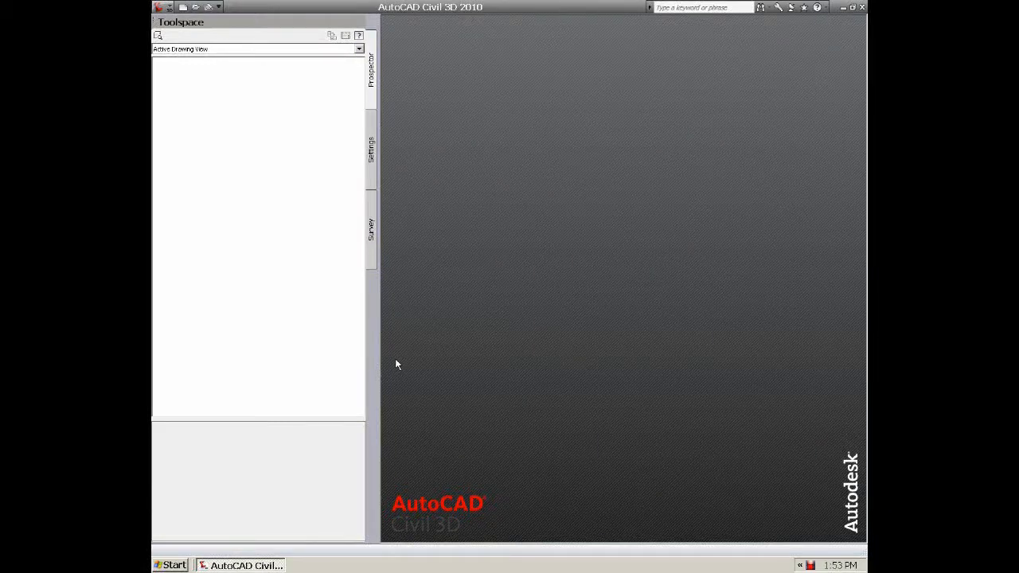
mouse_move(392, 361)
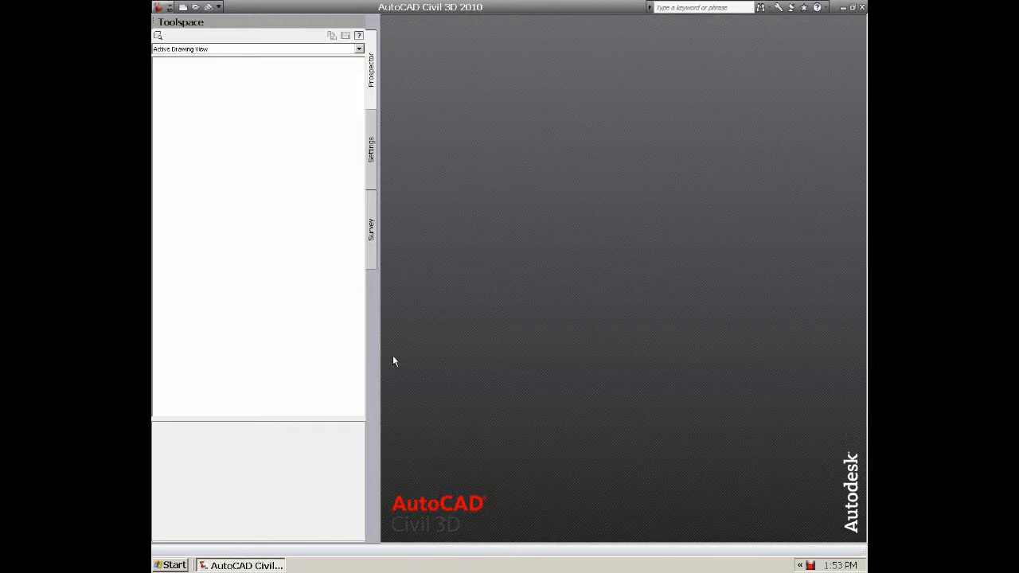
mouse_move(433, 347)
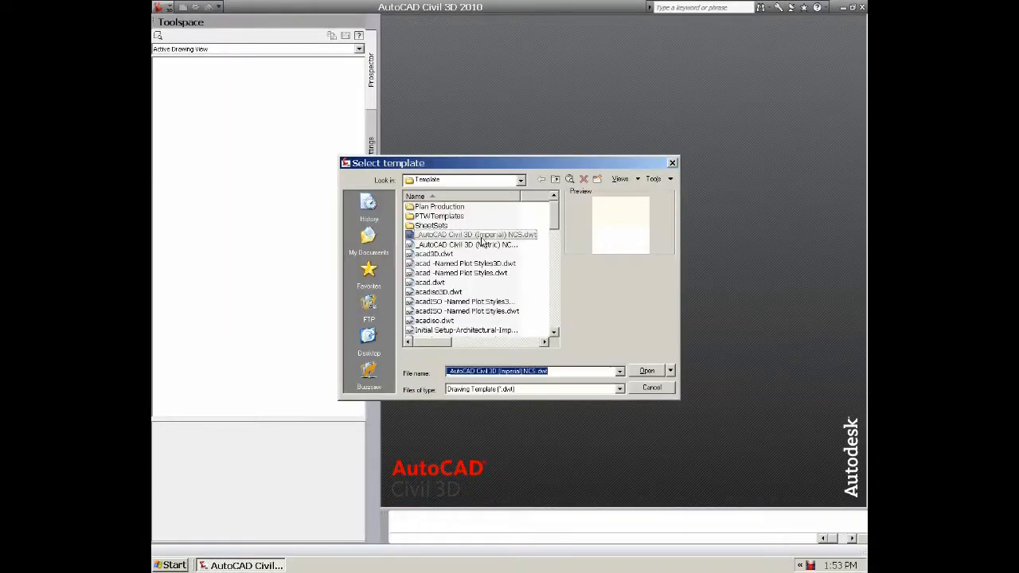
Create the new drawing from the AutoCAD Civil 3D (Imperial) NCS template
click(470, 235)
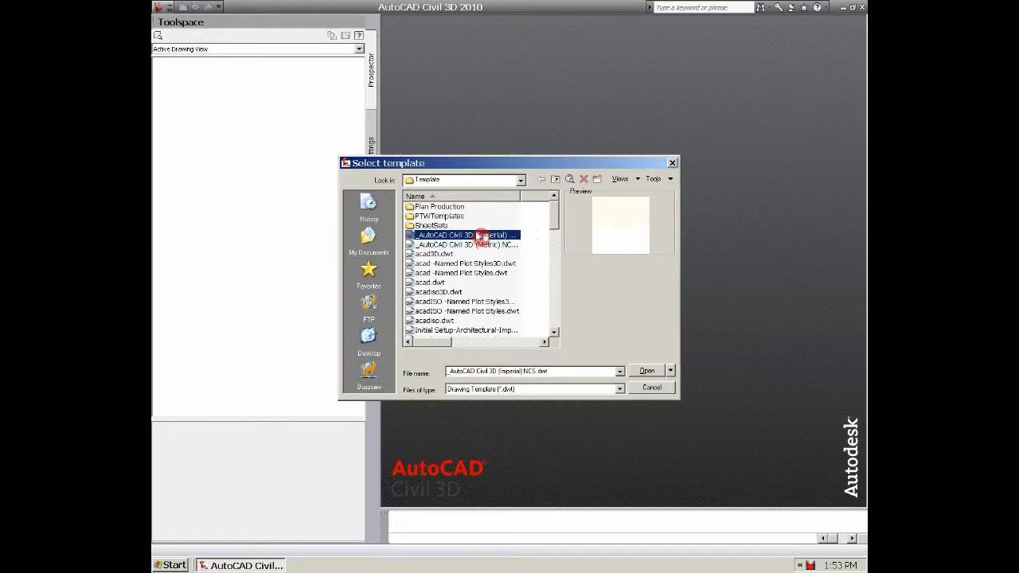
click(647, 370)
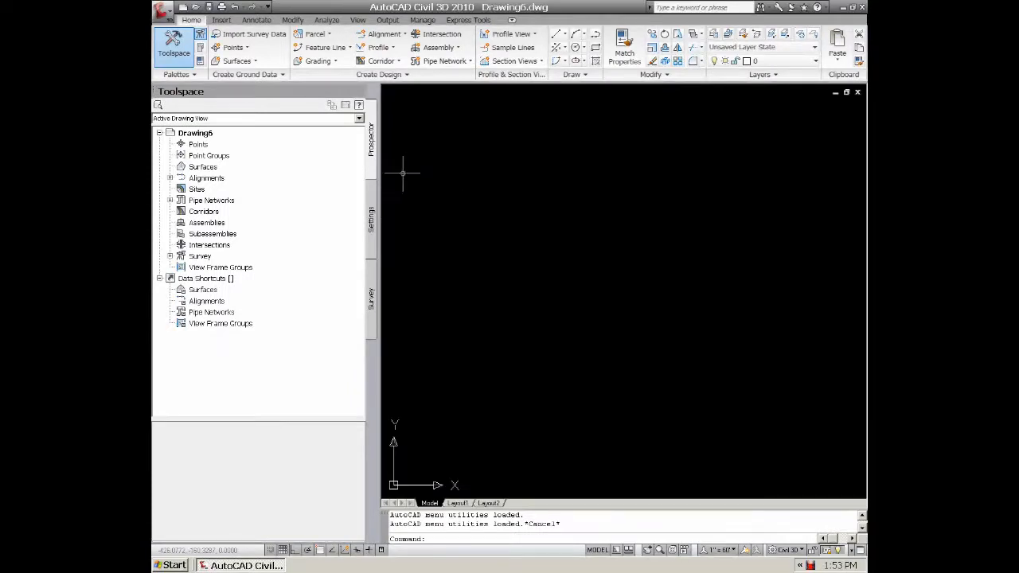
mouse_move(411, 167)
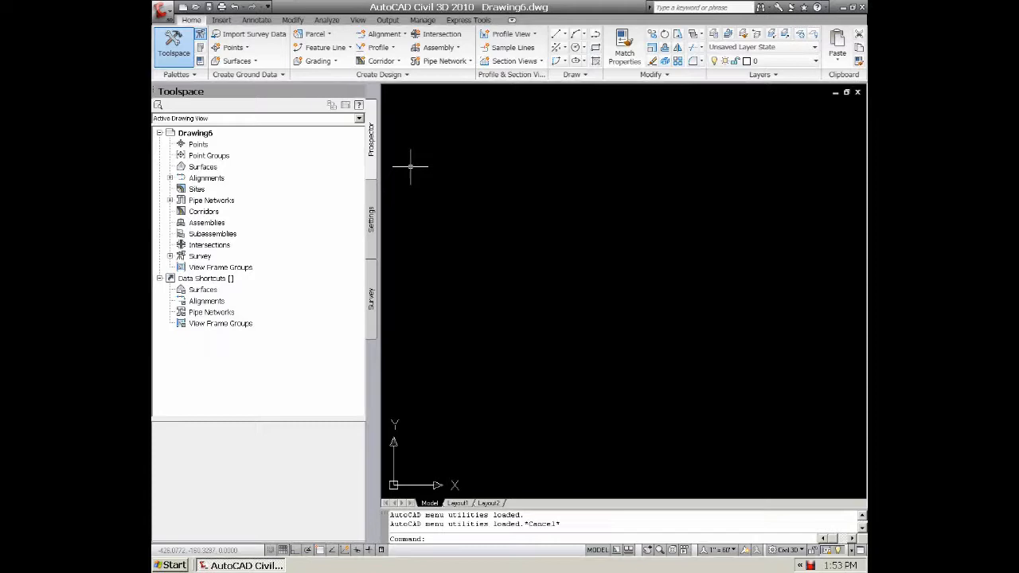
mouse_move(386, 142)
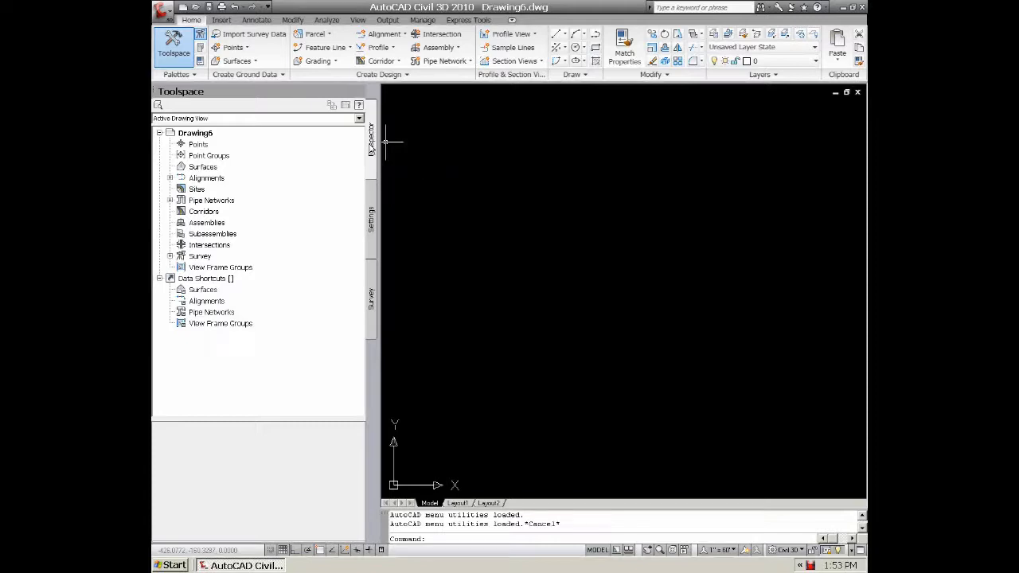
mouse_move(398, 147)
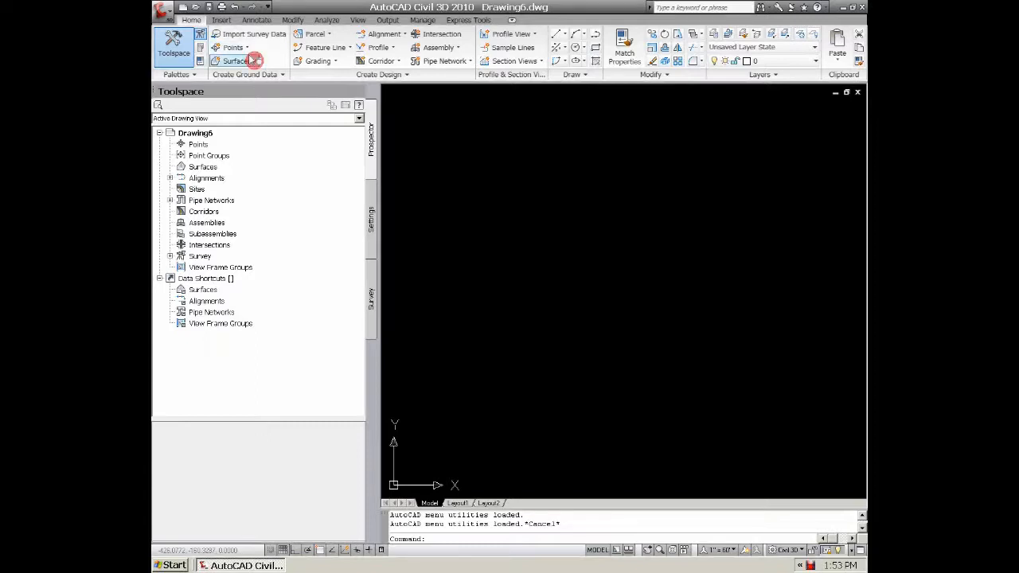
click(235, 60)
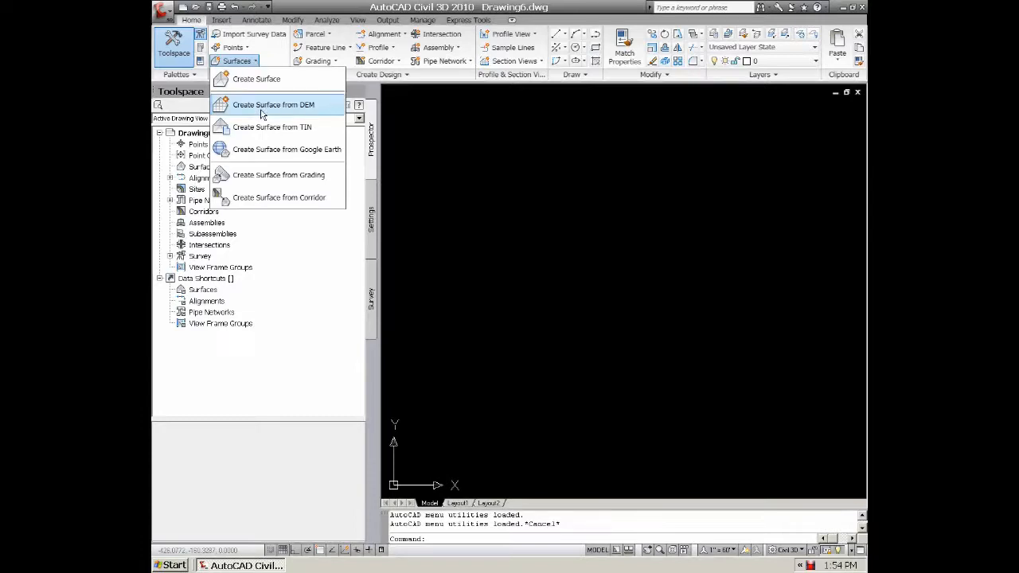
mouse_move(312, 112)
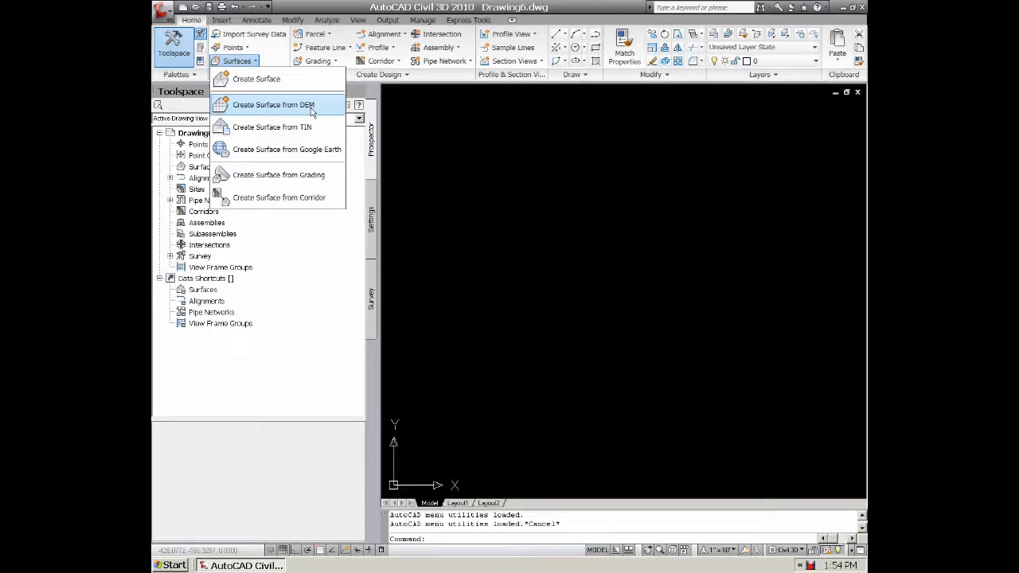
mouse_move(306, 115)
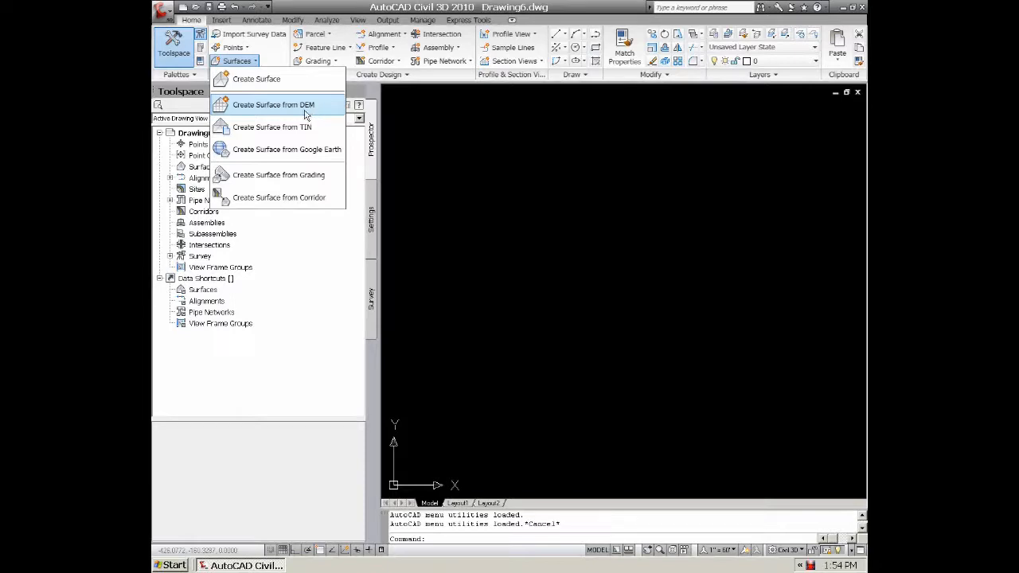
mouse_move(270, 128)
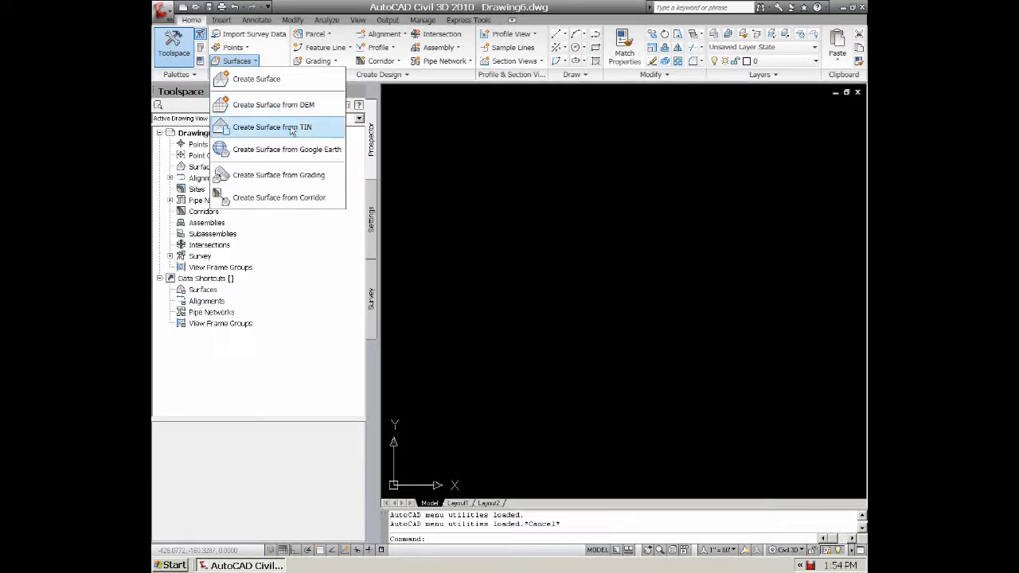
mouse_move(283, 135)
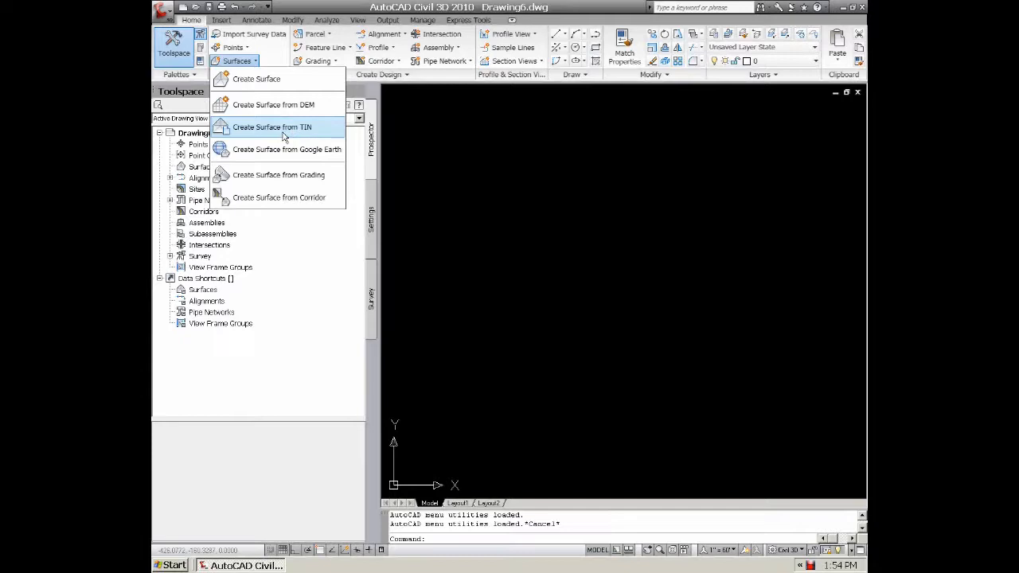
mouse_move(242, 153)
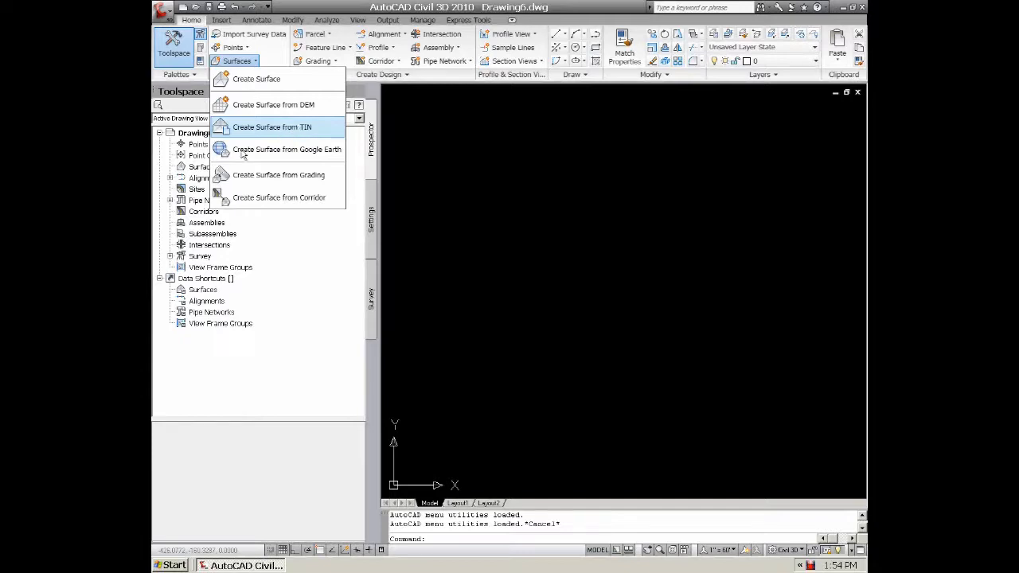
mouse_move(287, 149)
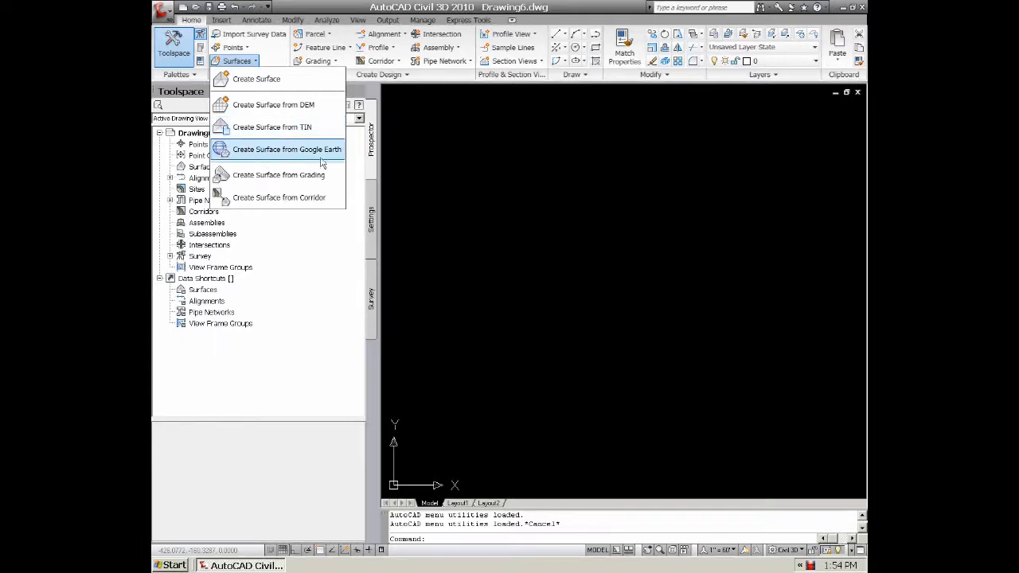
mouse_move(298, 153)
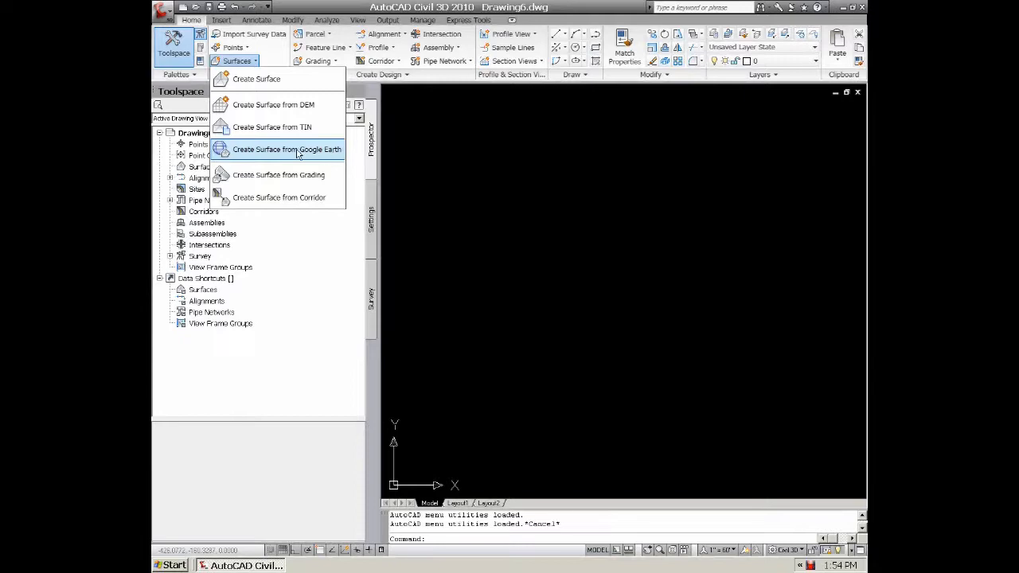
mouse_move(248, 168)
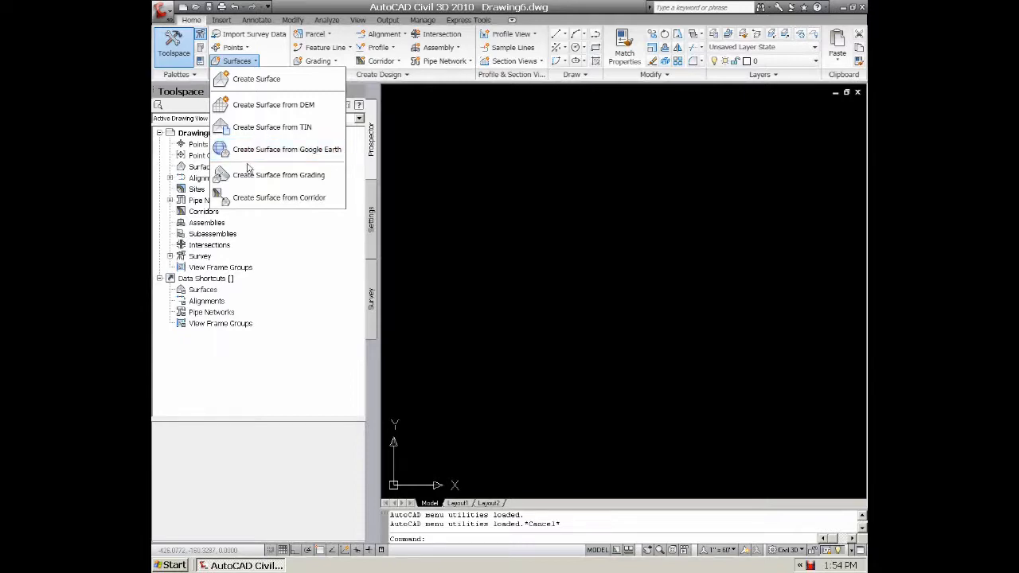
mouse_move(310, 150)
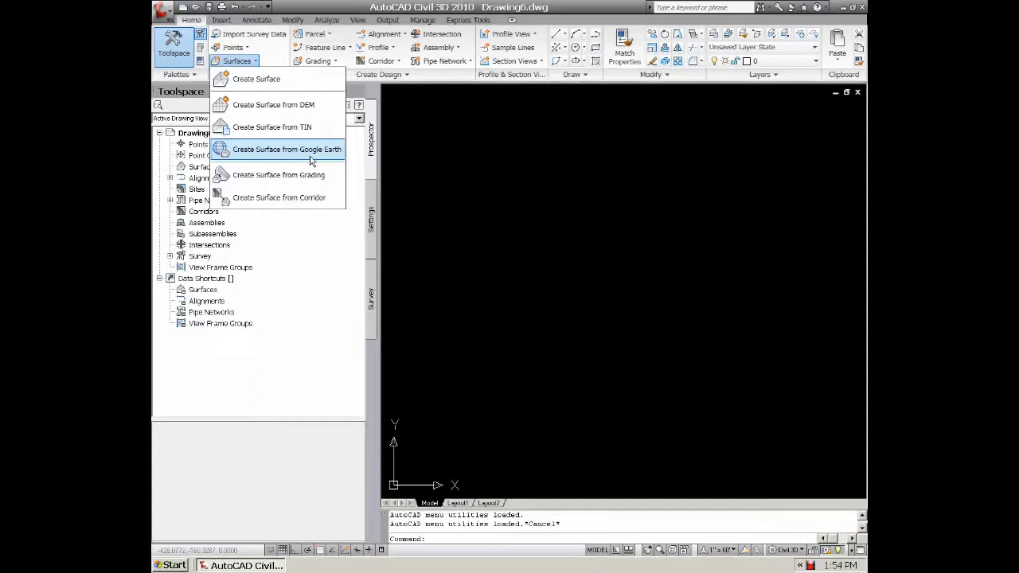
mouse_move(258, 202)
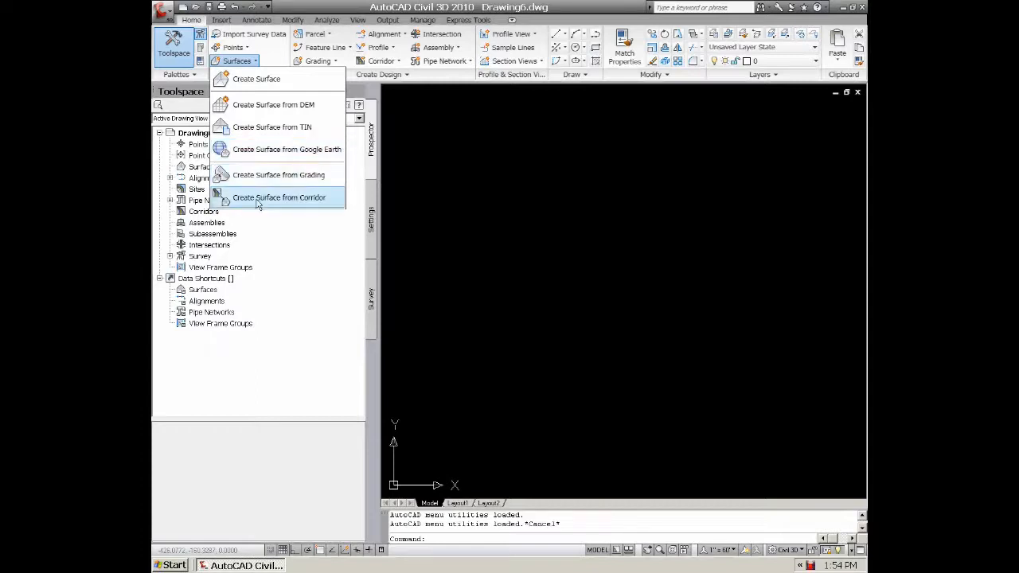
mouse_move(282, 6)
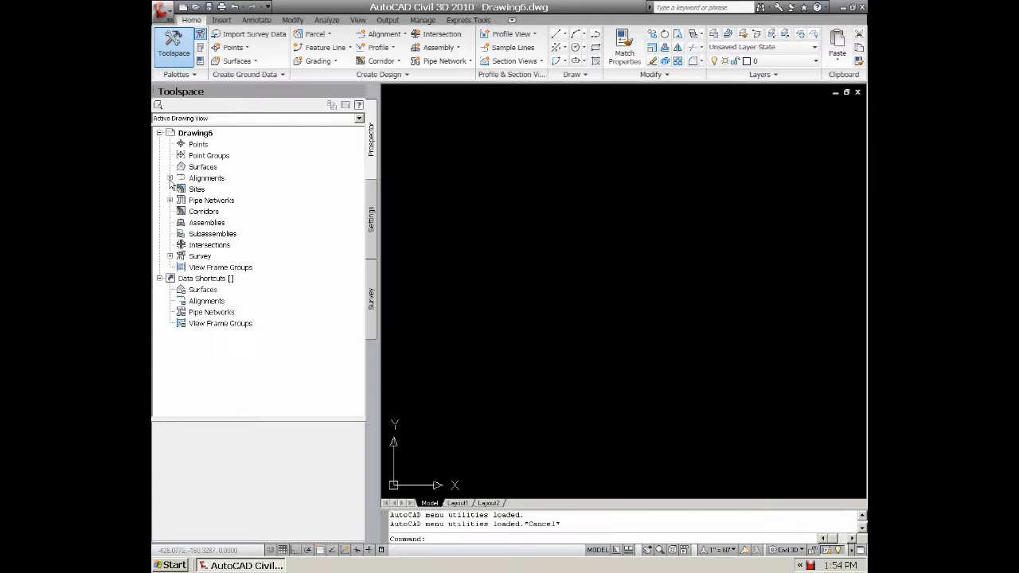
Start Create Surface from TIN on the drawing's Surfaces collection
click(204, 167)
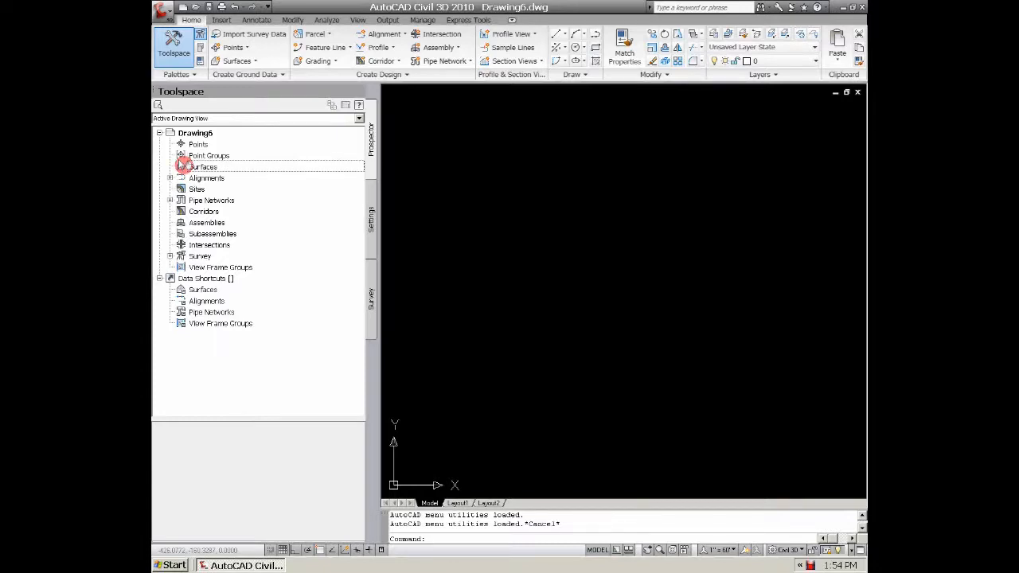
click(202, 167)
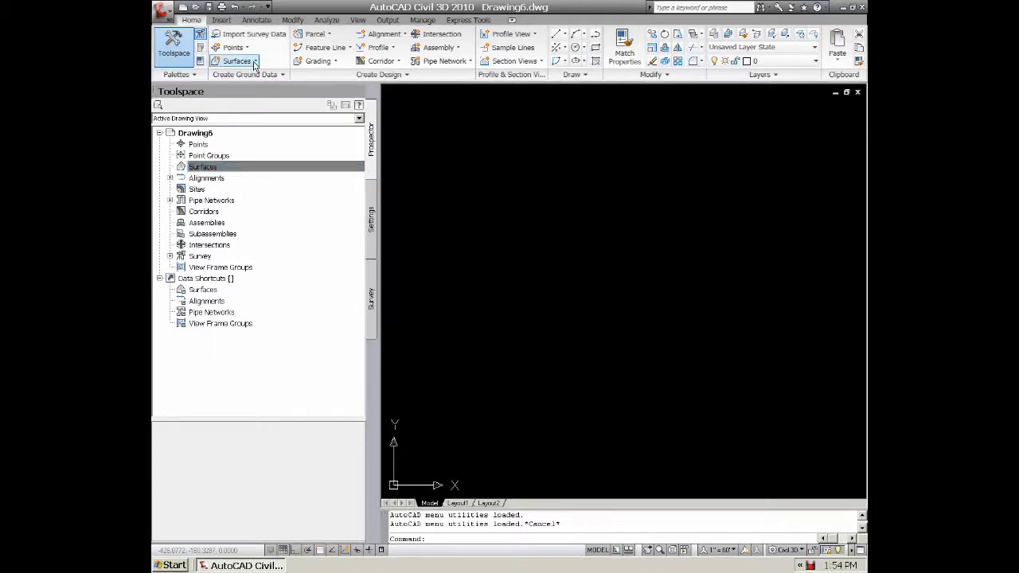
click(237, 61)
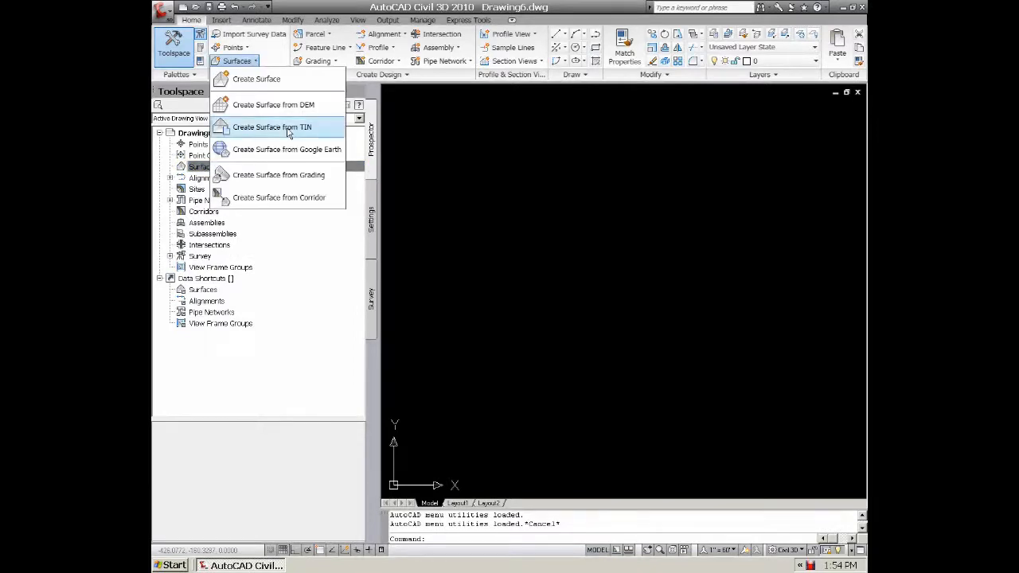
click(270, 128)
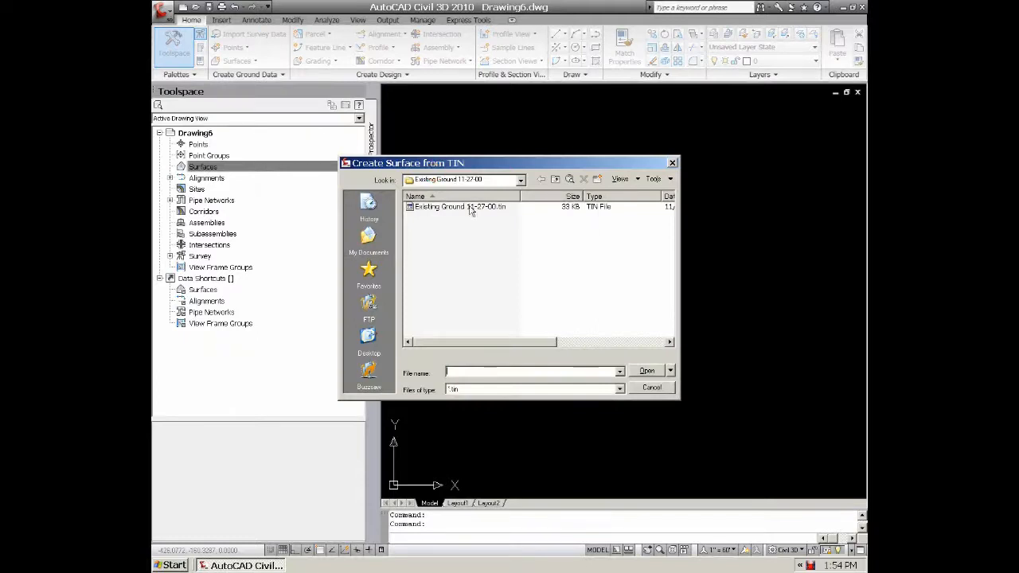
mouse_move(469, 213)
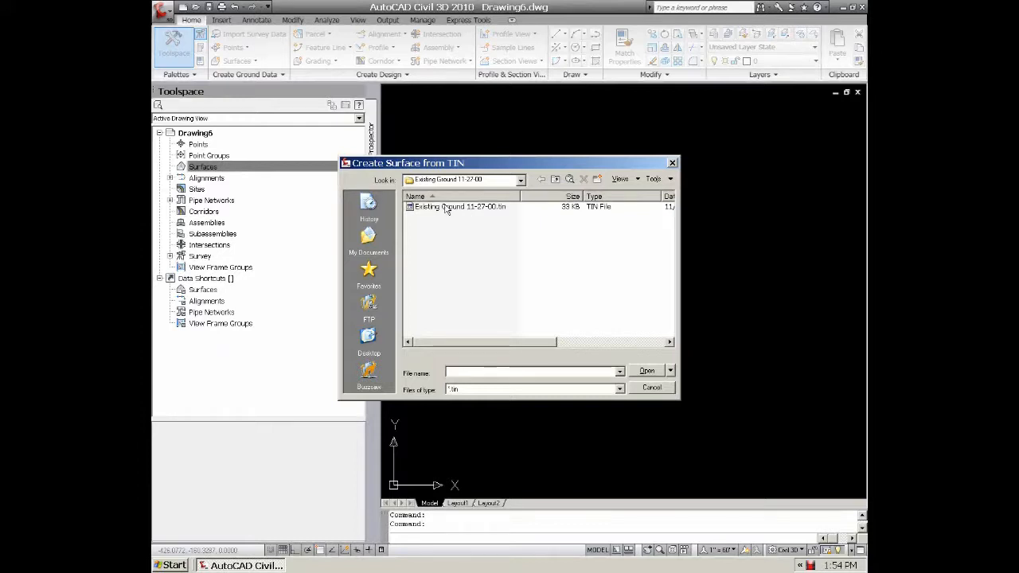
Load Existing Ground 11-27-08.tin as a new surface
click(459, 207)
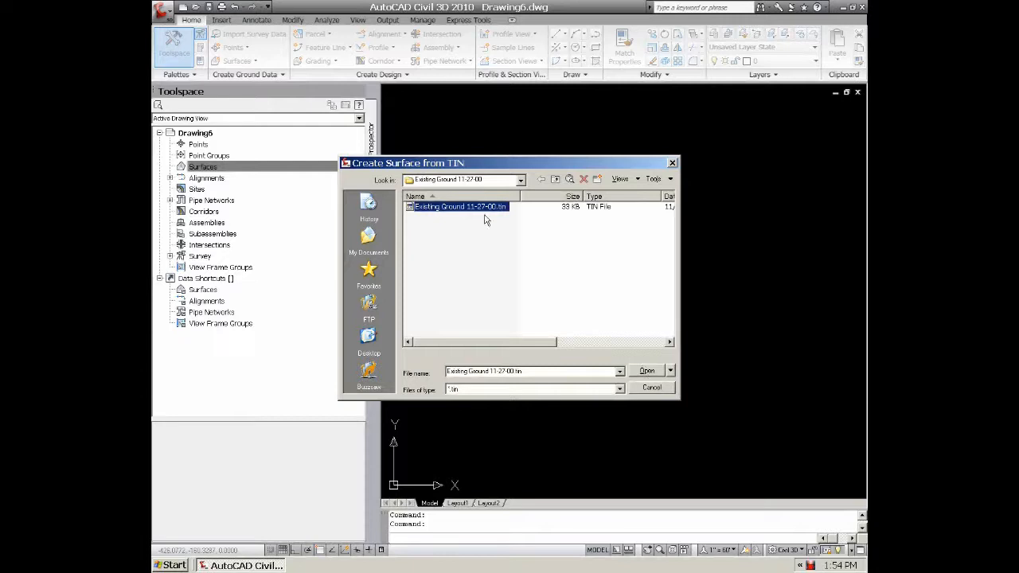
click(647, 371)
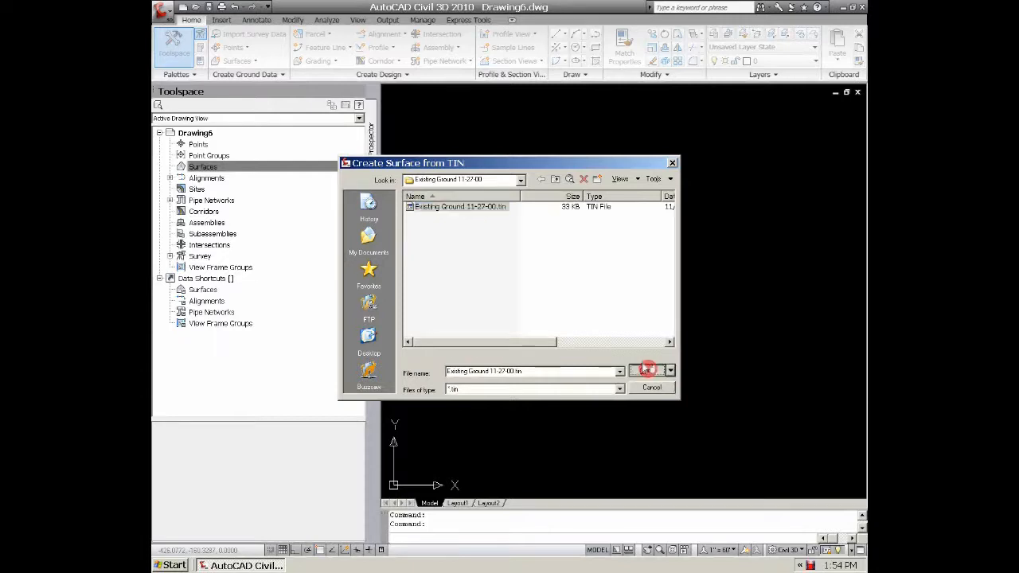
click(644, 370)
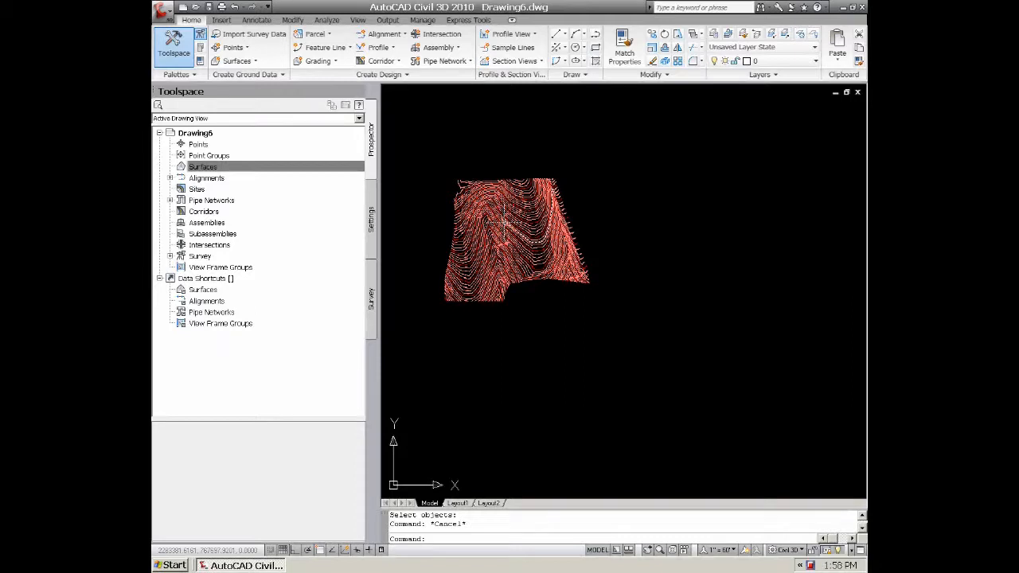
Zoom so the imported existing ground contours fill the drawing area
scroll(up, 3)
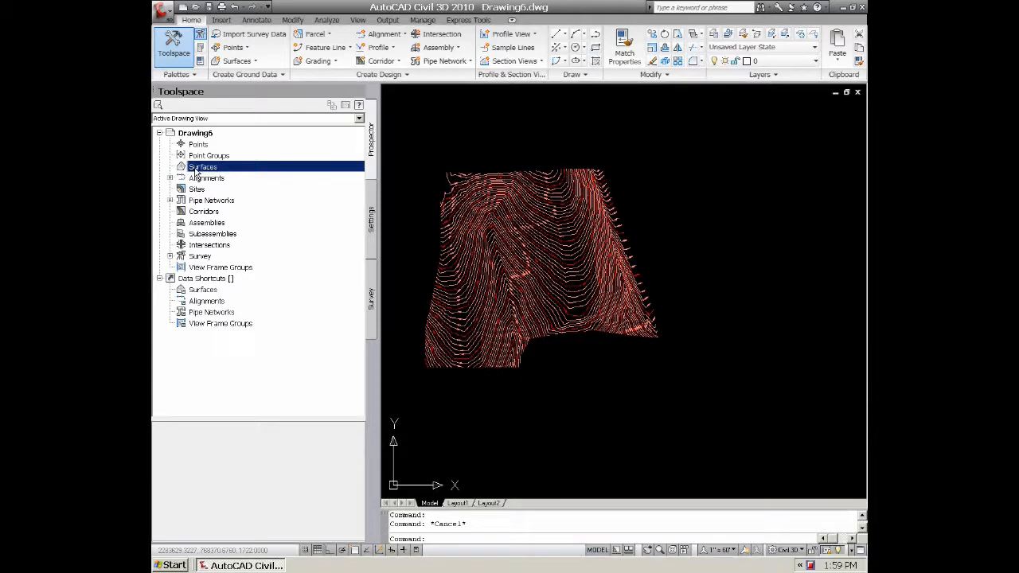
Create the TIN surface eg and expand its Definition items in Prospector
right_click(202, 167)
text(eg)
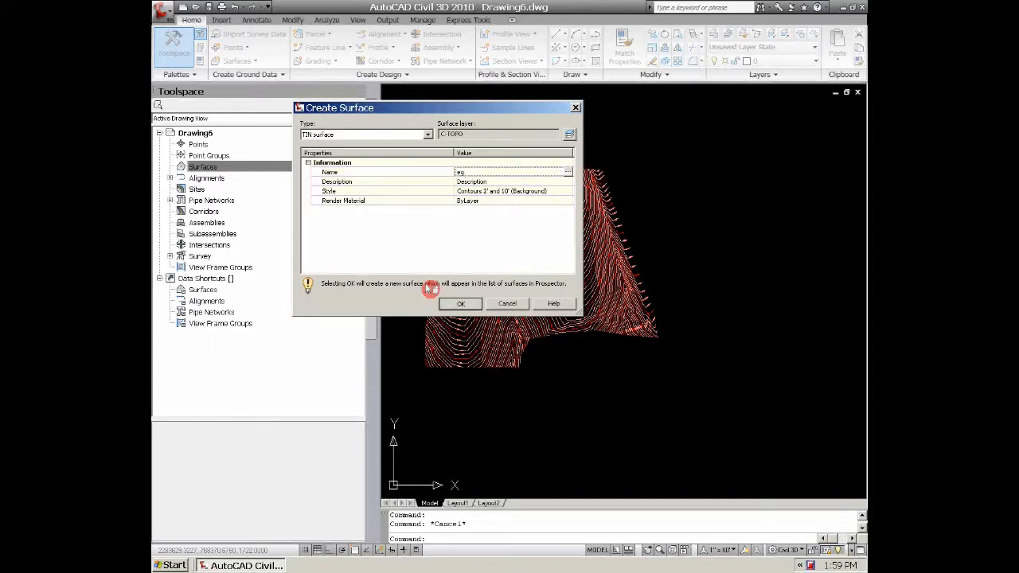
click(460, 302)
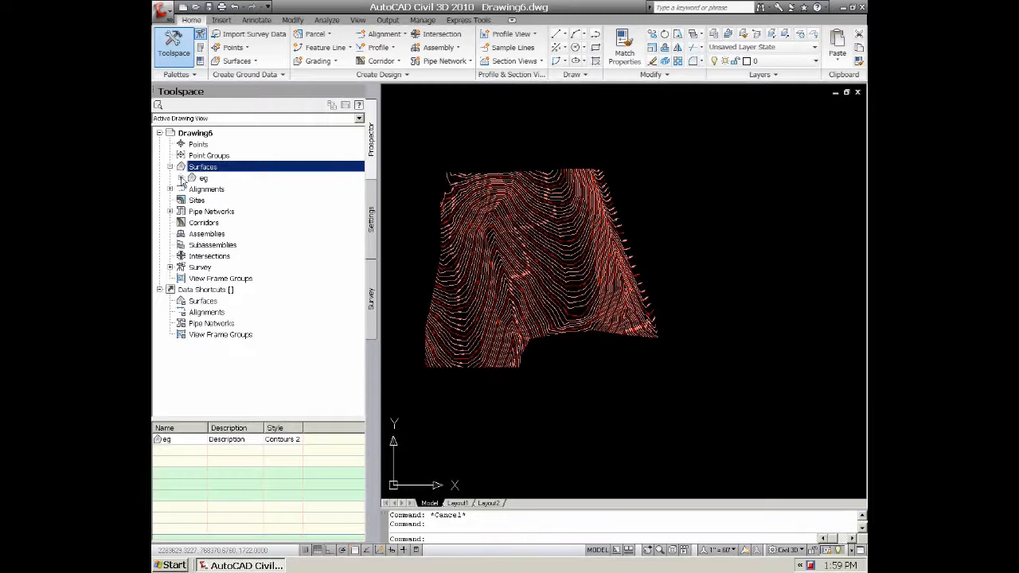
click(191, 179)
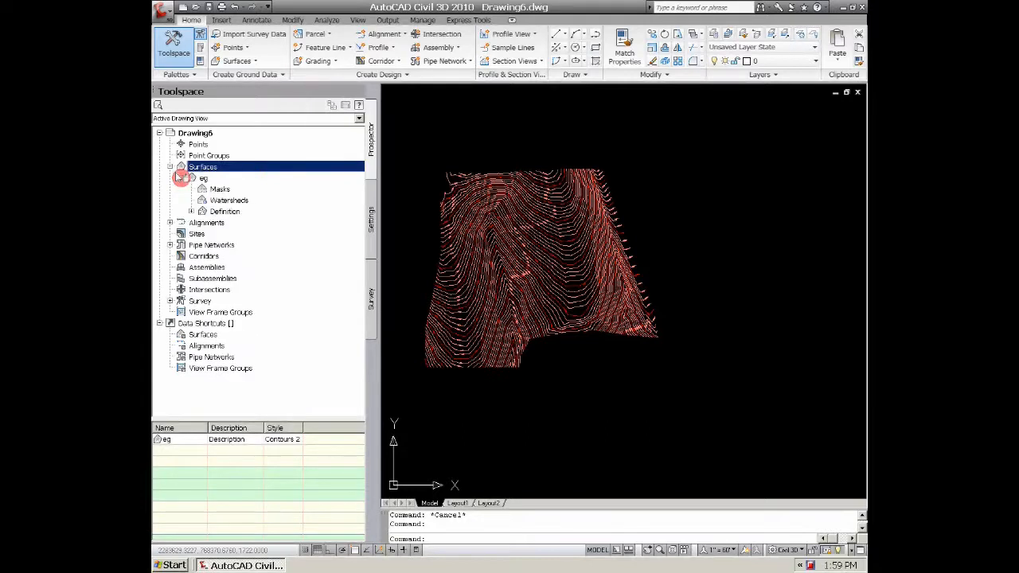
click(191, 210)
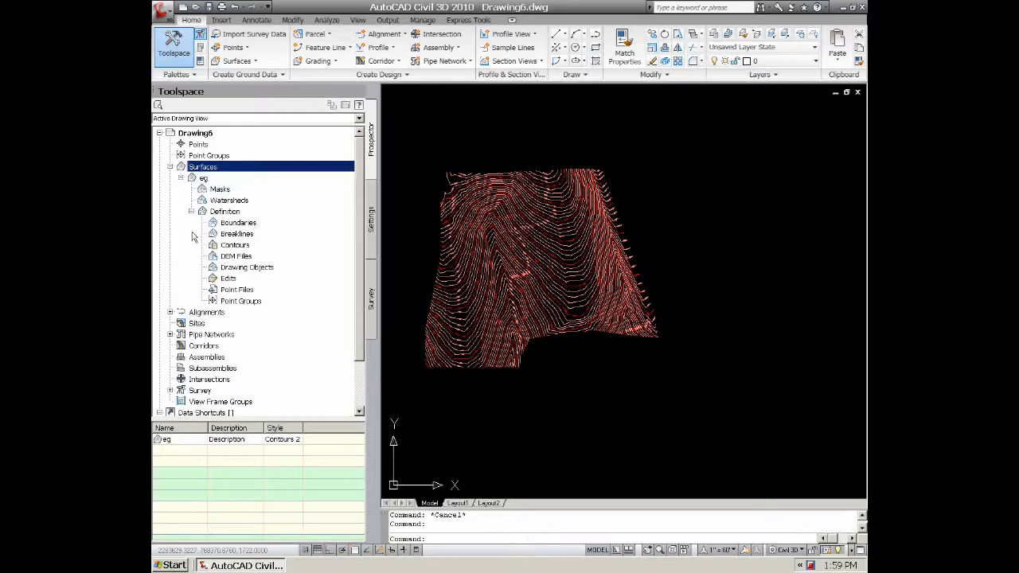
mouse_move(251, 293)
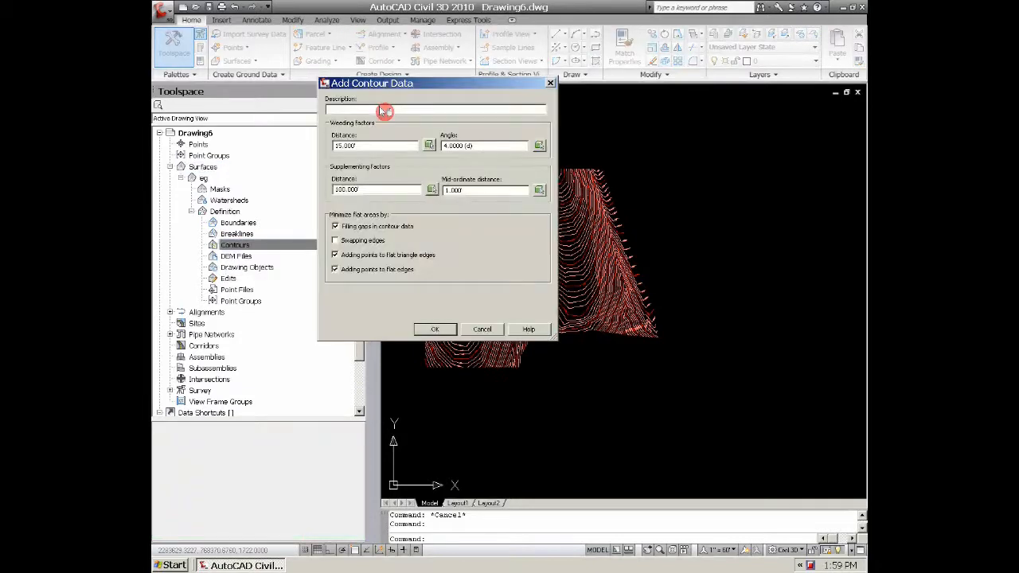
Add contour data with description eg to the eg surface definition
text(eg)
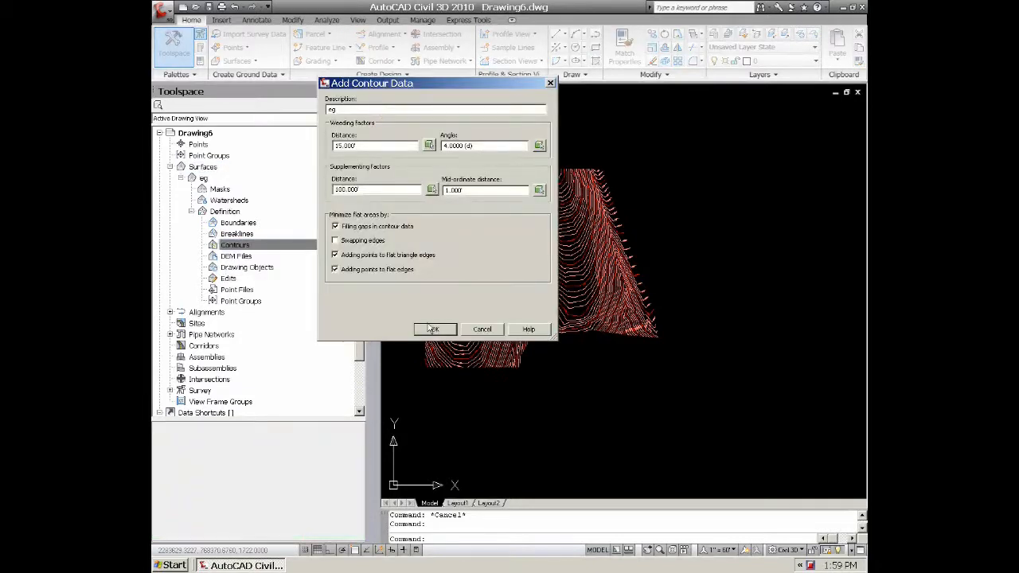
click(433, 328)
text(pl)
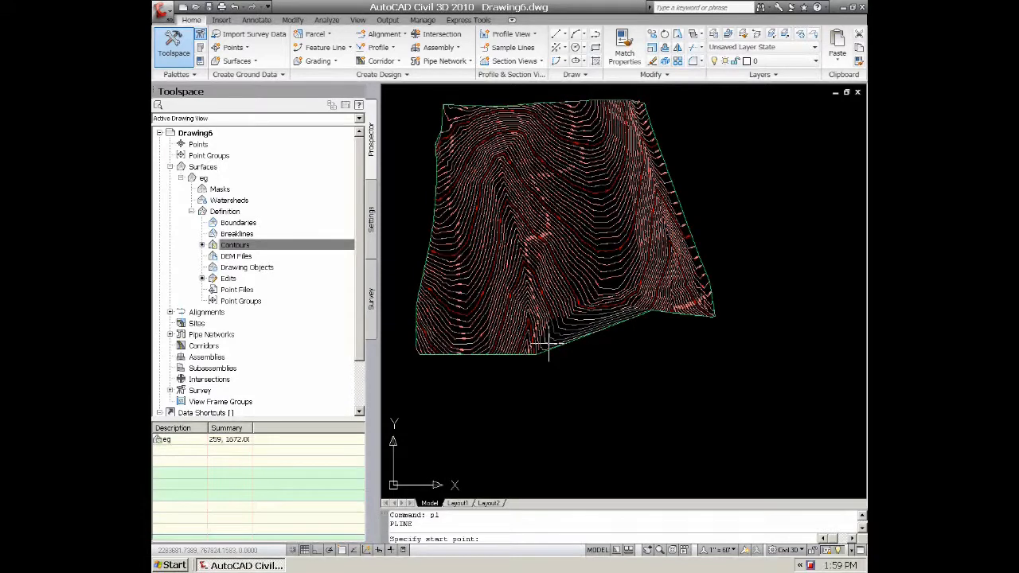
Zoom in while tracing the boundary polyline around the contour perimeter
scroll(up, 3)
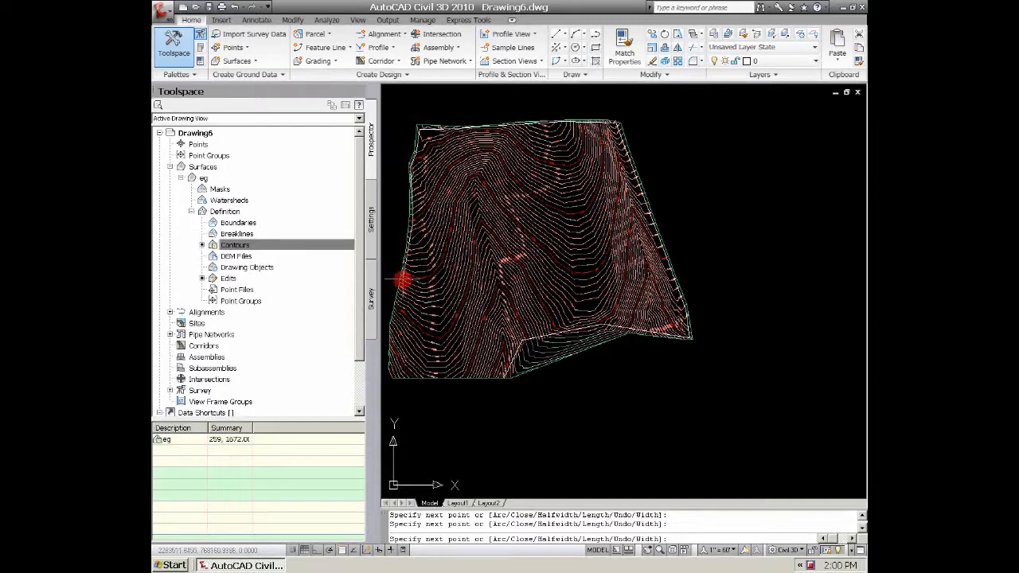
mouse_move(385, 334)
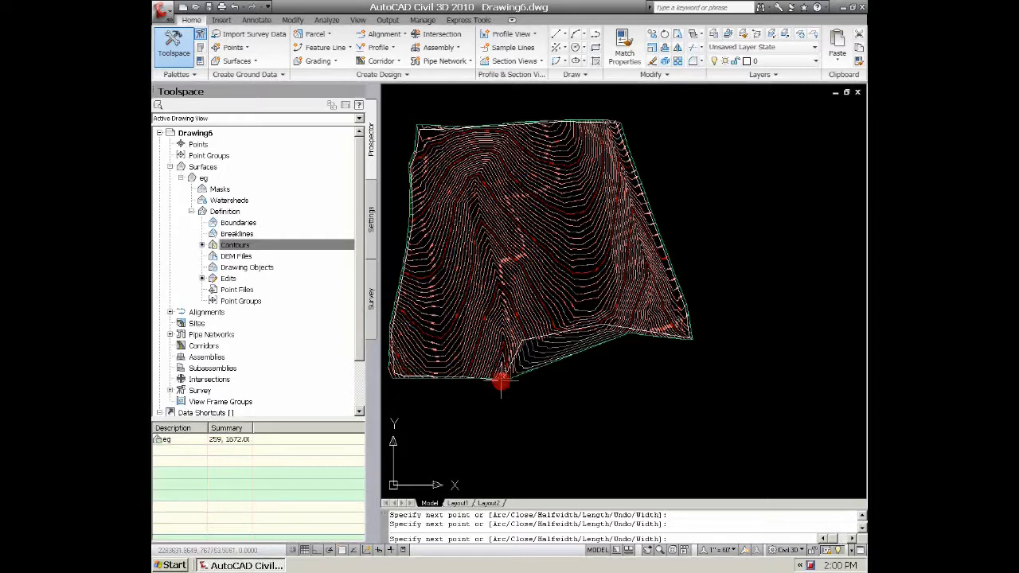
mouse_move(401, 179)
text(c)
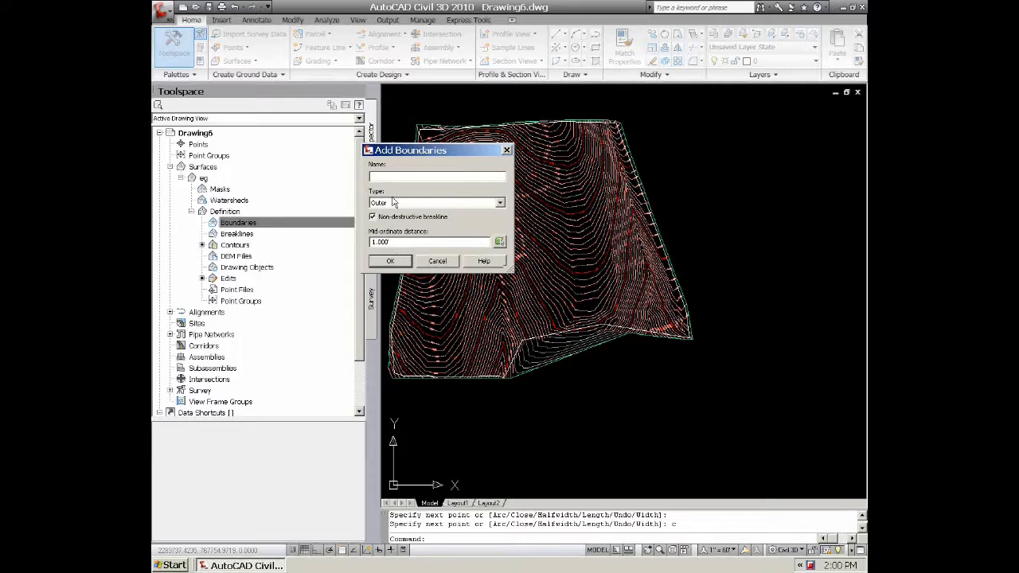
Add the closed polyline to surface eg as outer boundary bd1
text(bd1)
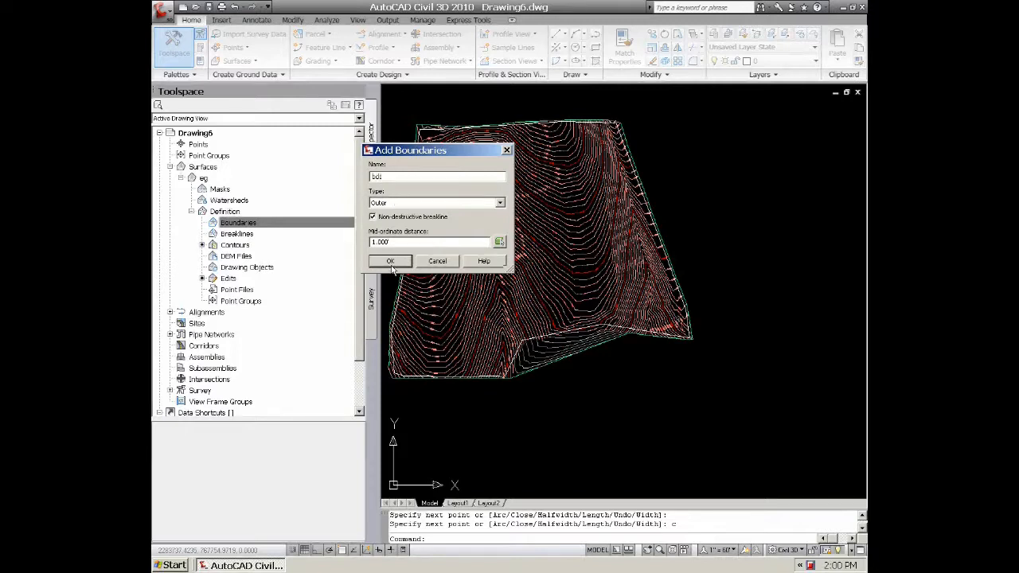
click(390, 261)
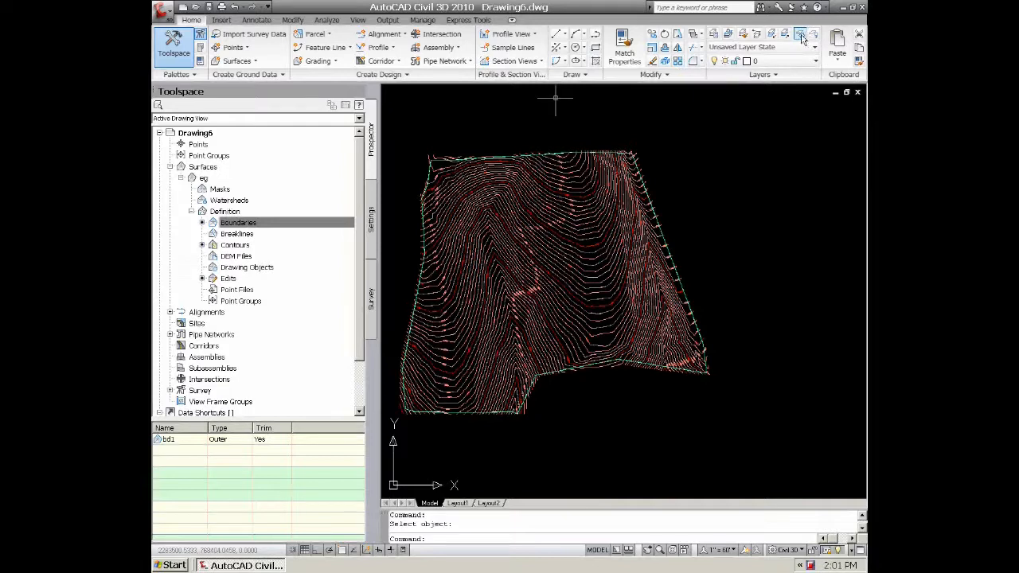
mouse_move(748, 91)
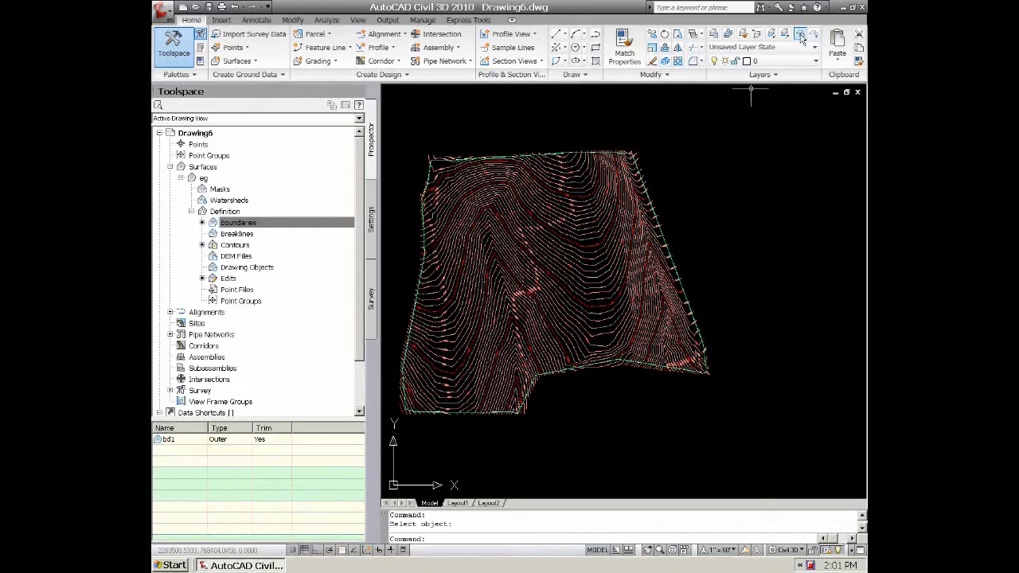
Freeze the original contour polylines' layer with Layer Freeze (LAYFRZ)
click(800, 38)
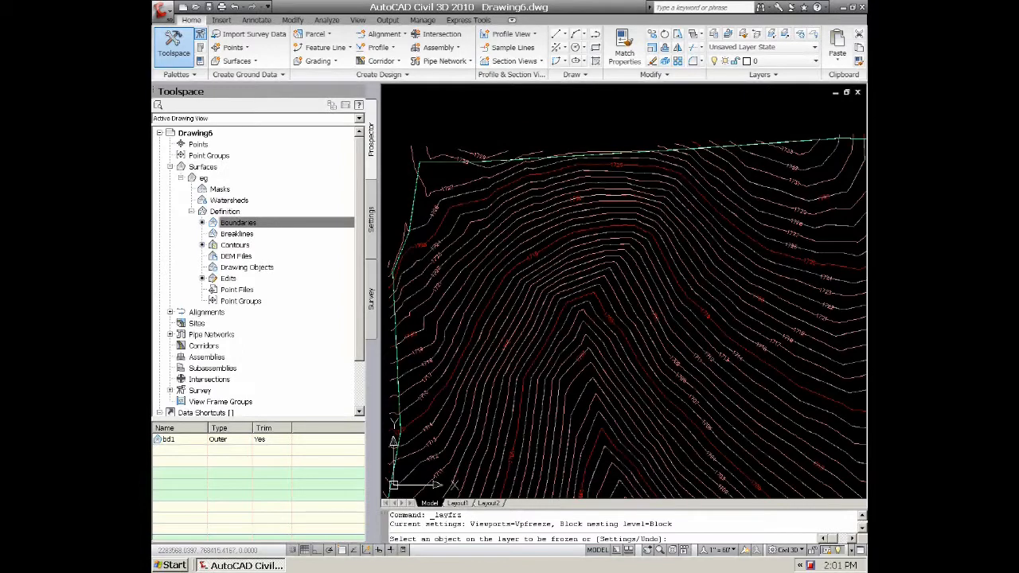
click(460, 159)
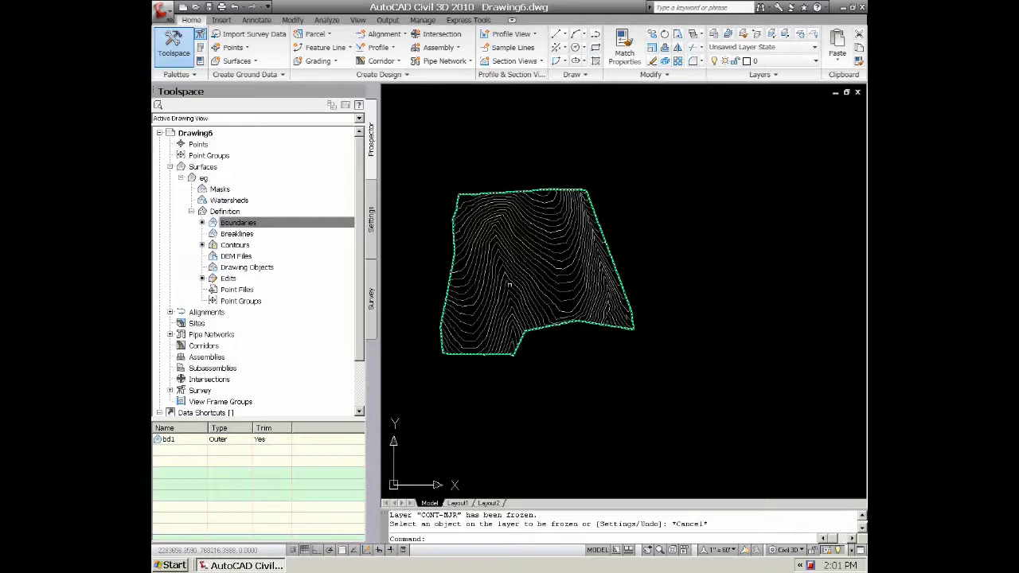
mouse_move(504, 290)
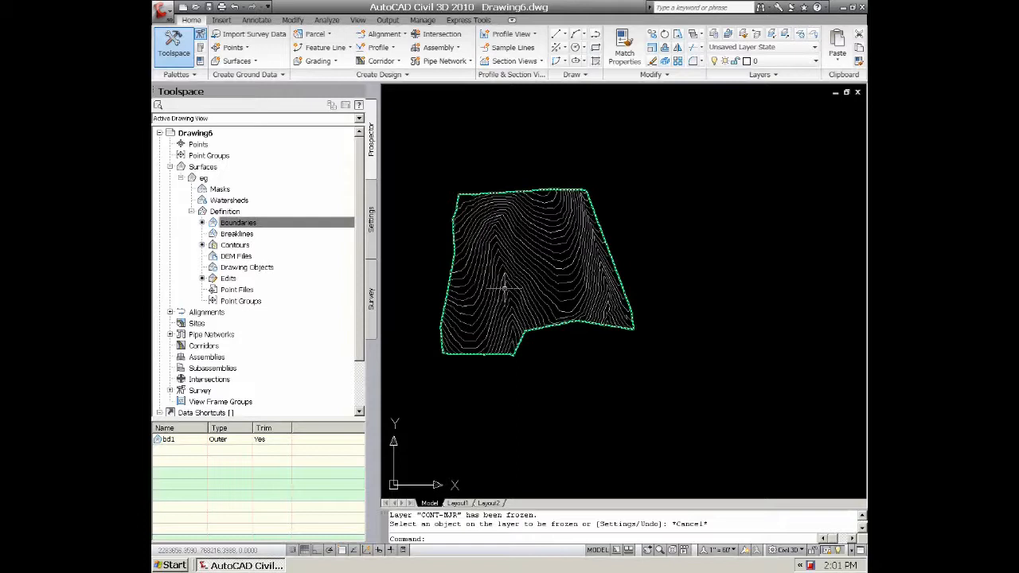
mouse_move(516, 286)
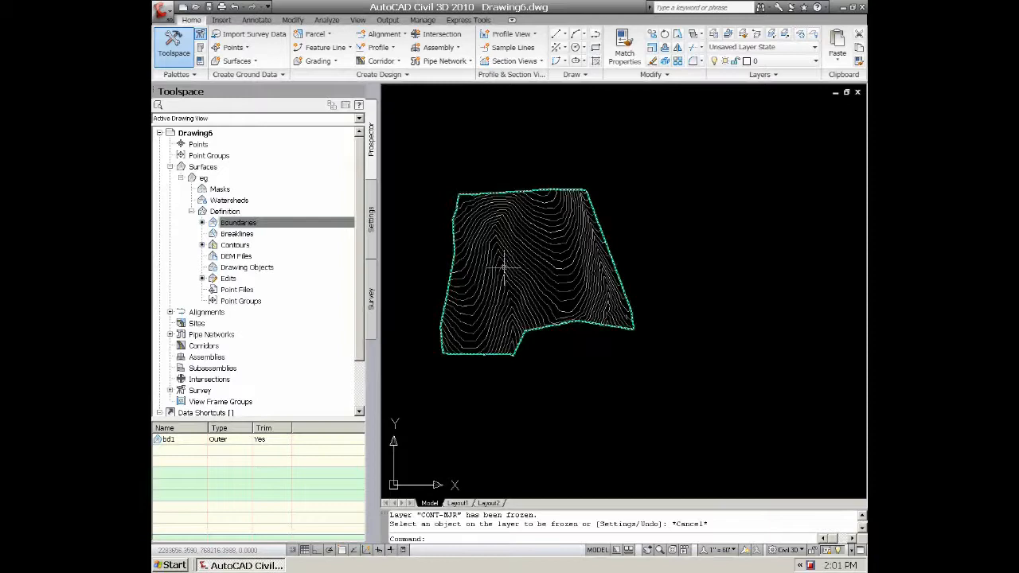
mouse_move(516, 267)
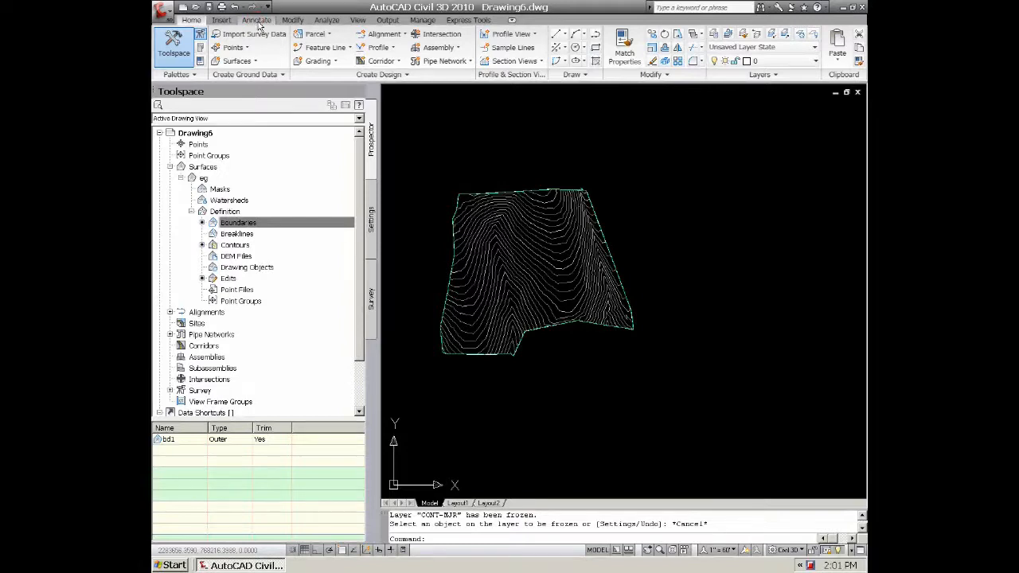
Start Contour - Single labeling from the Annotate tools, then cancel it
click(256, 19)
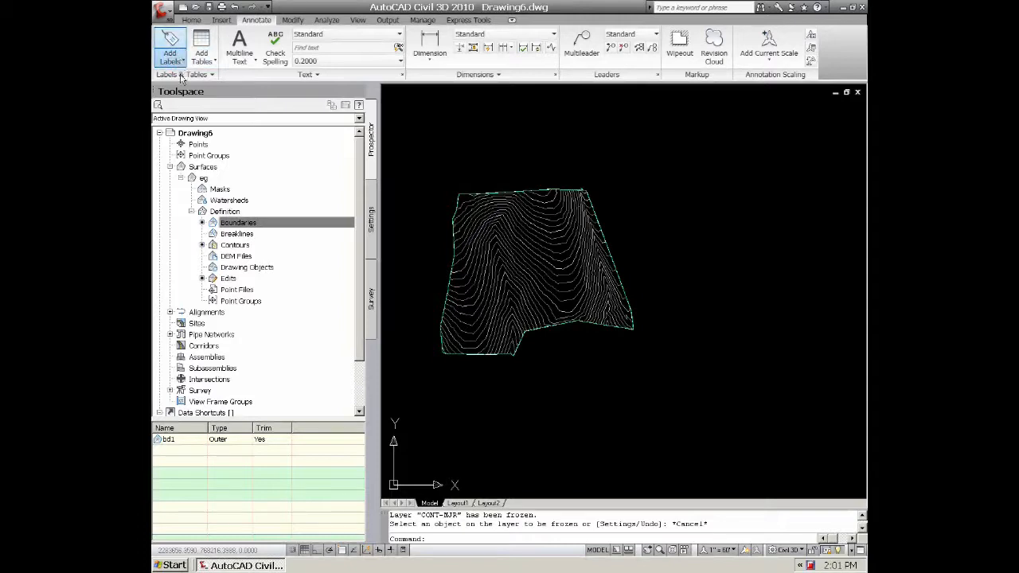
mouse_move(344, 121)
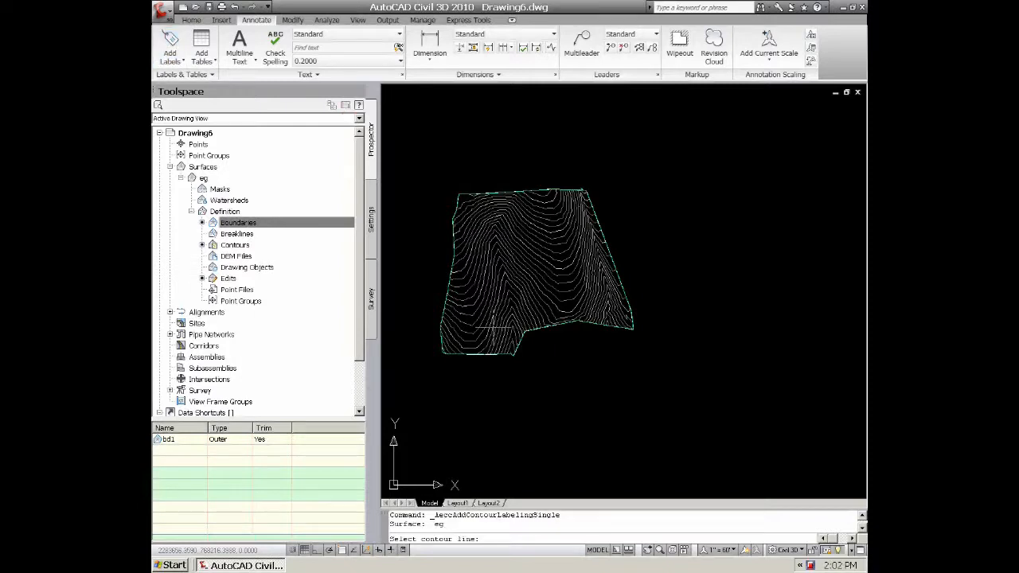
scroll(up, 3)
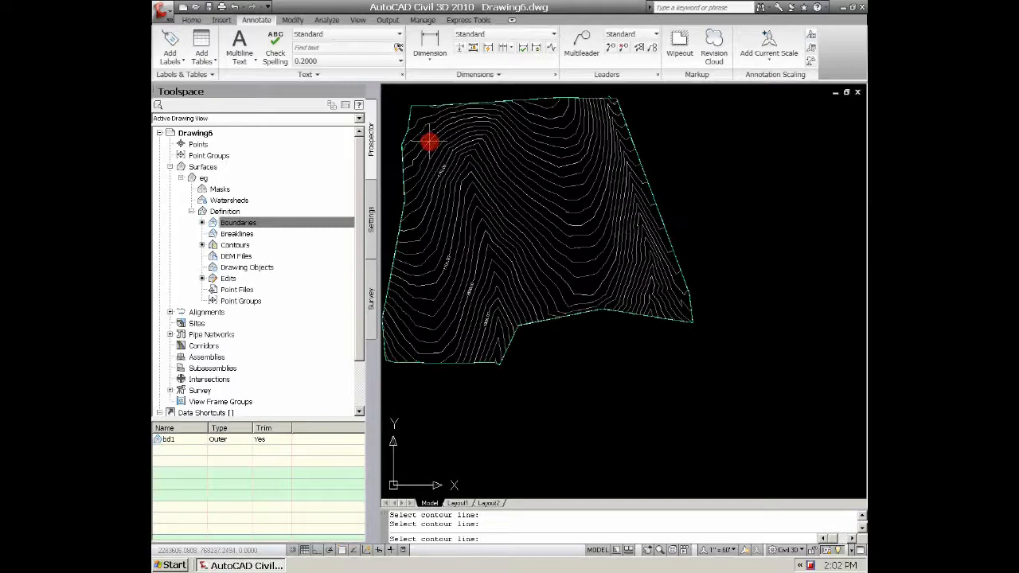
key(Escape)
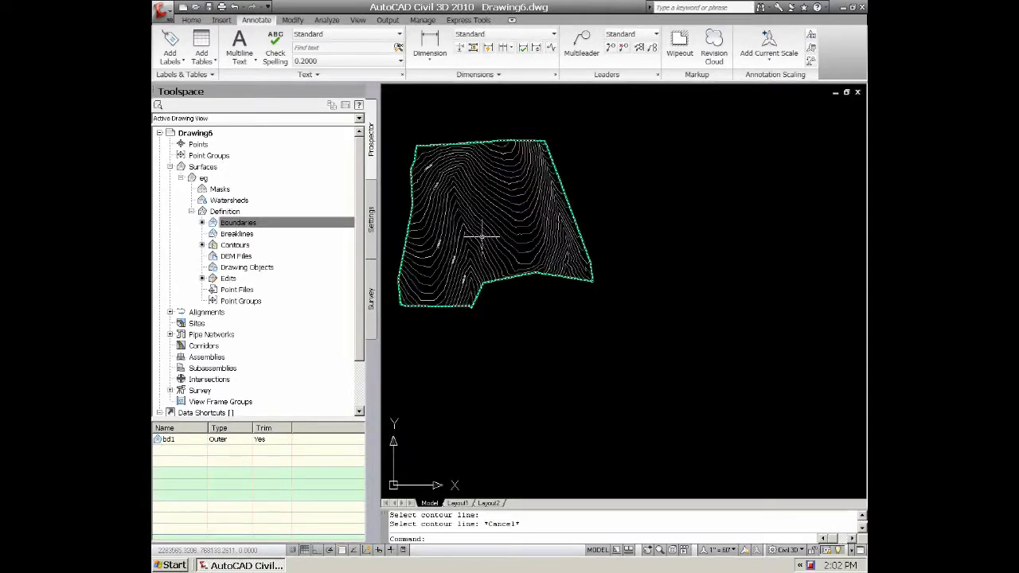
Begin an ERASE selection window around the surface drawing
scroll(up, 3)
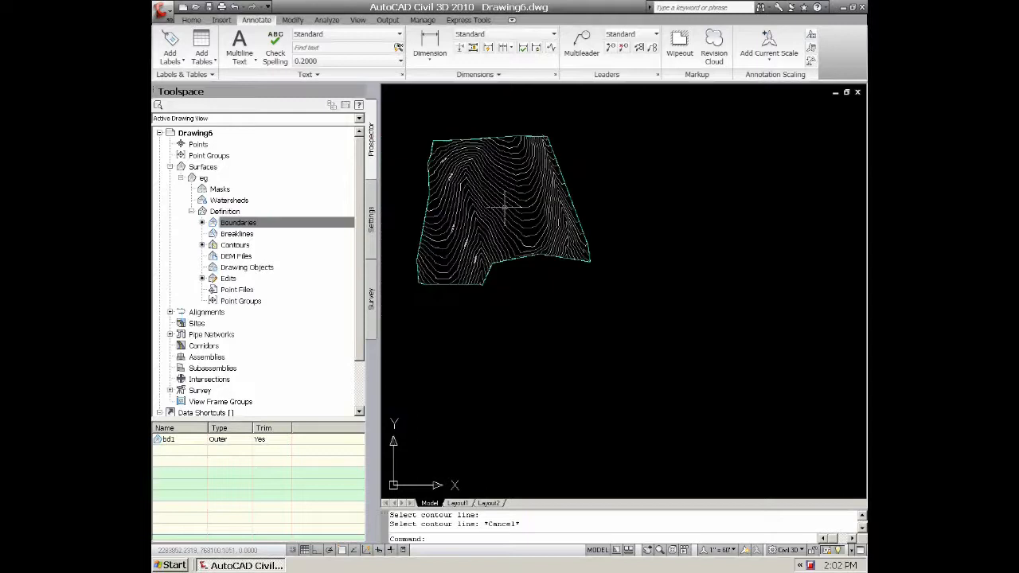
click(478, 223)
text(e)
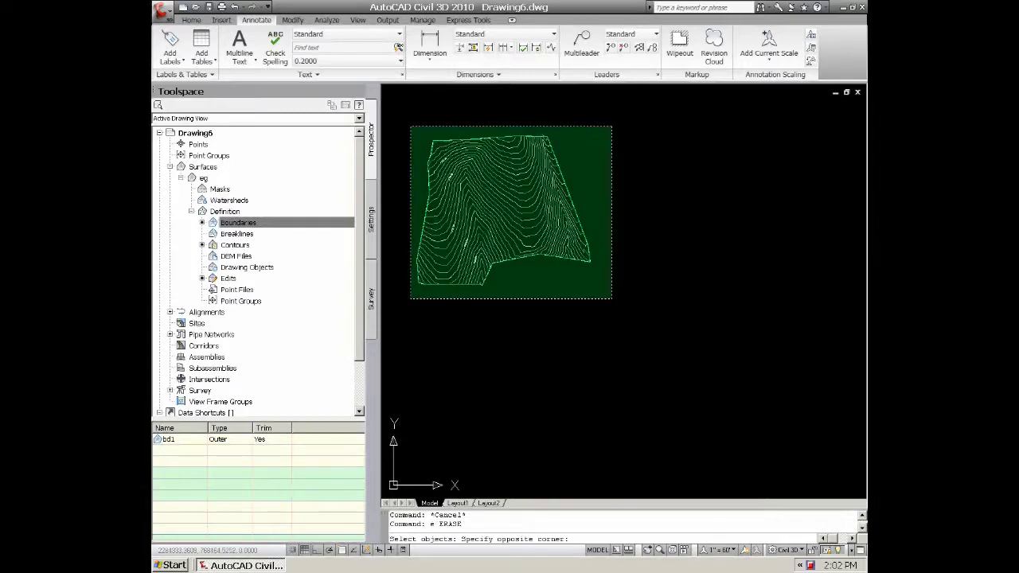
Erase all eight selected surface objects and return to the Home ribbon
click(202, 168)
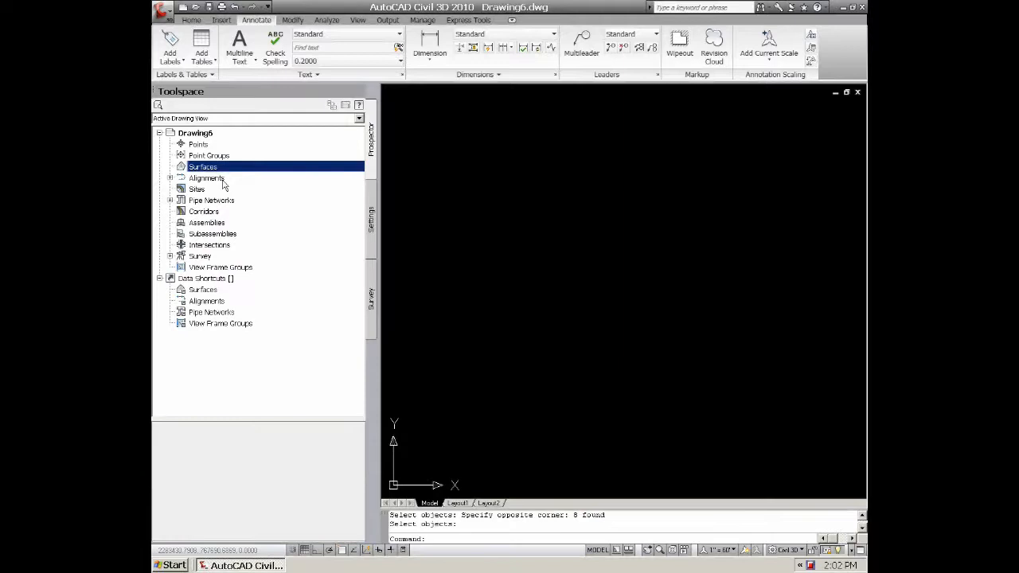
mouse_move(199, 173)
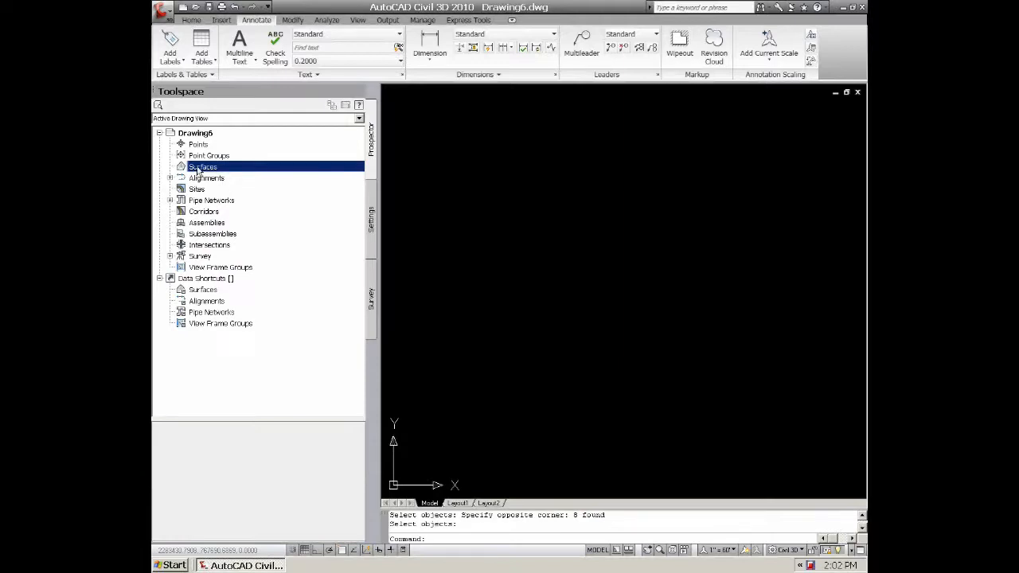
mouse_move(532, 234)
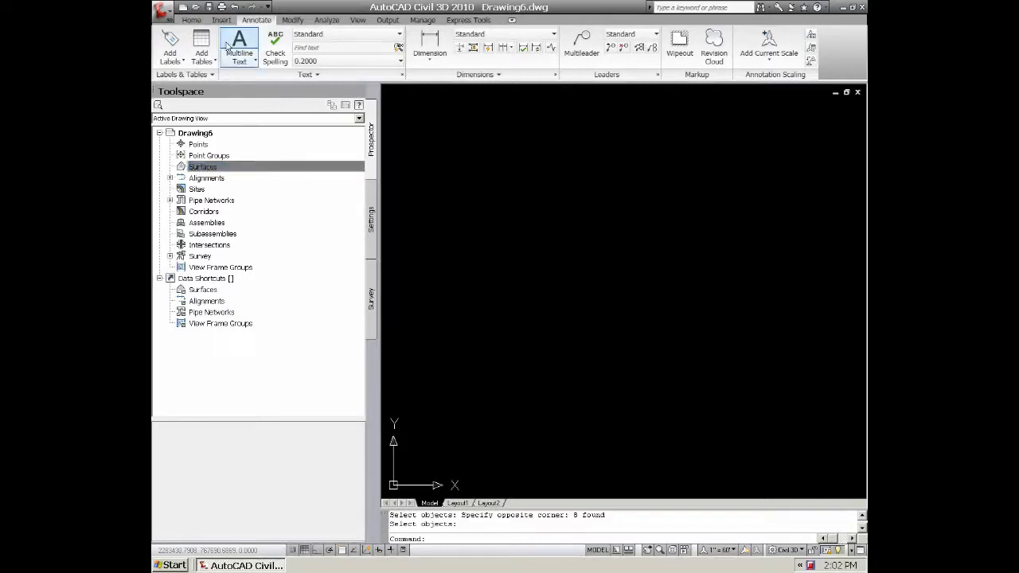
click(191, 19)
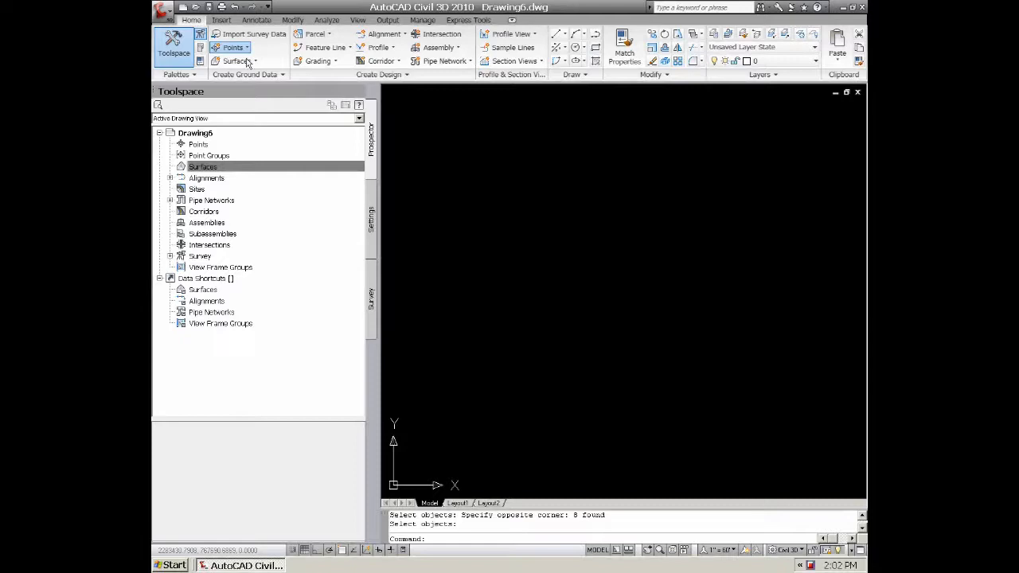
Start Import Points from the Create Points tools and browse for the survey file
click(233, 47)
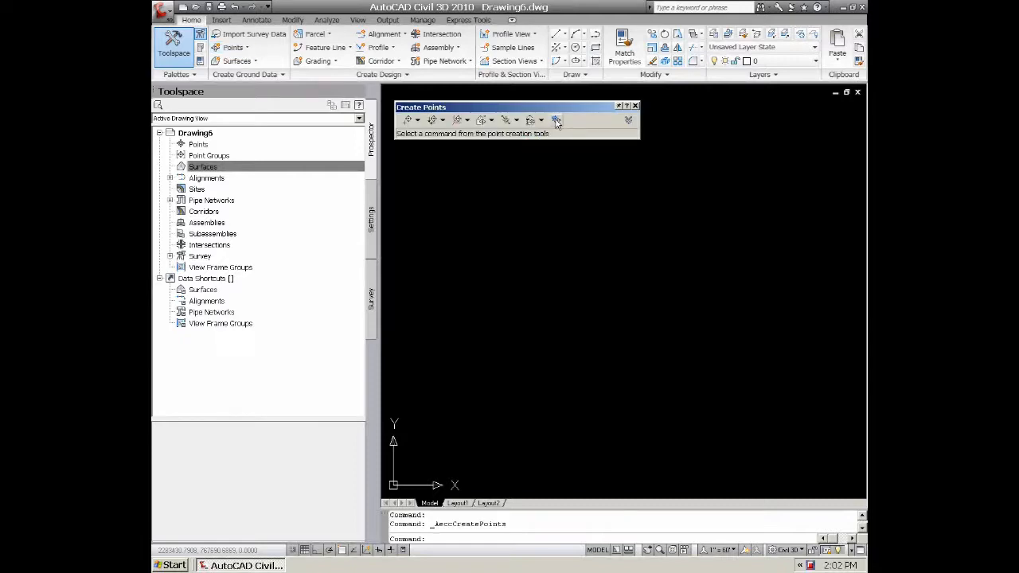
click(556, 119)
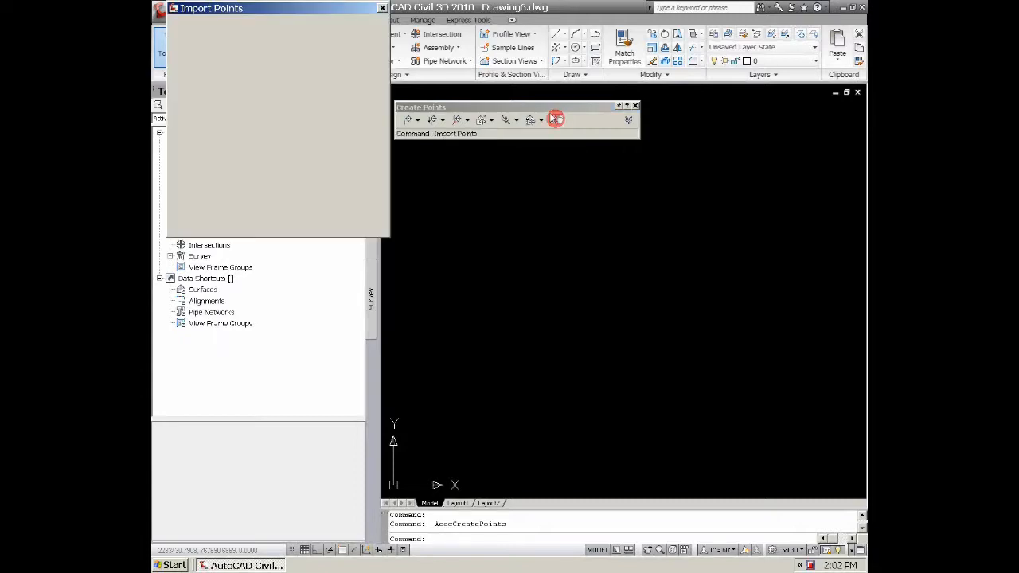
click(554, 120)
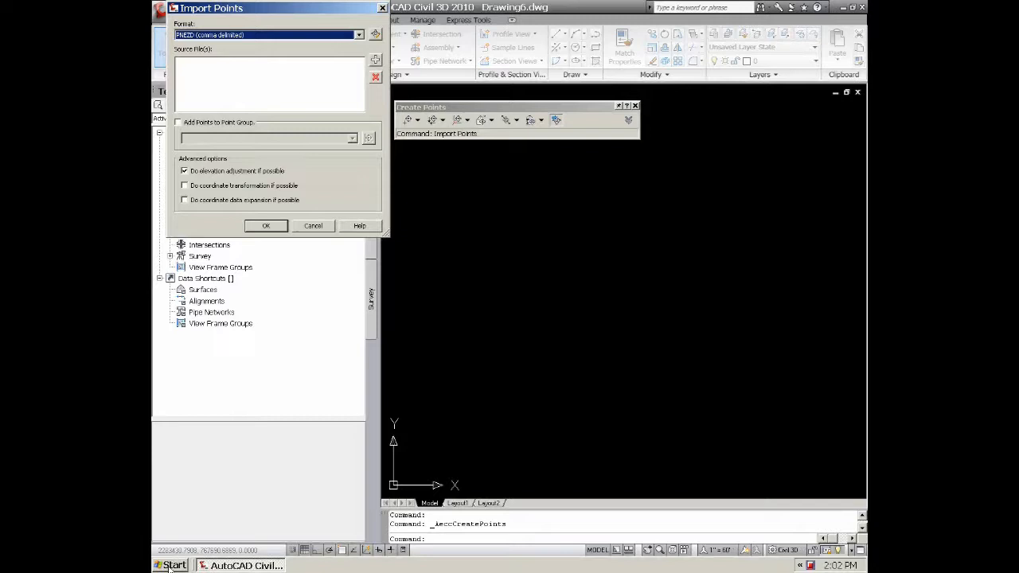
right_click(172, 565)
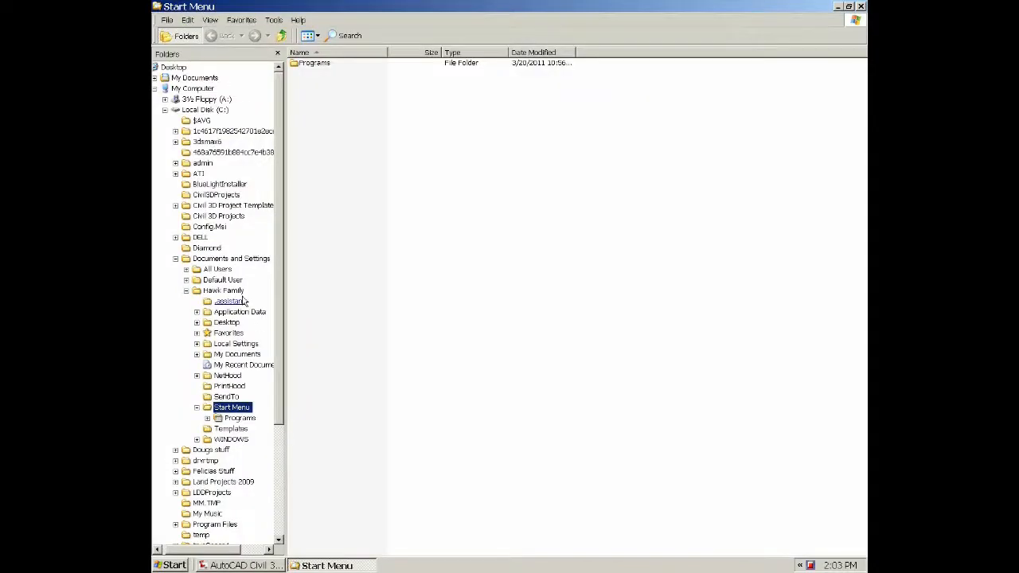
Browse to the youtube > surfaces folder, review survey.txt in Notepad, then return to the point import
scroll(down, 3)
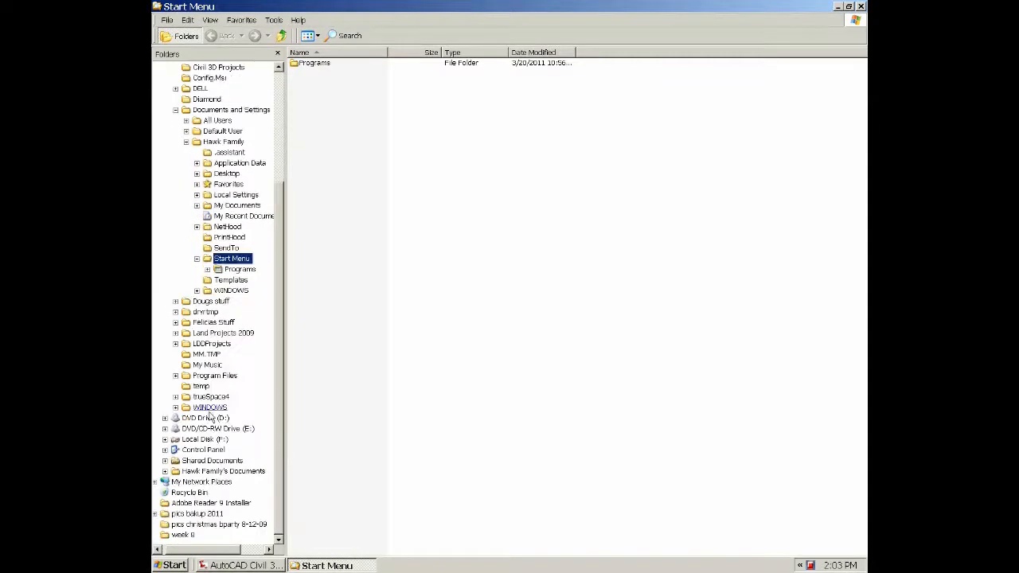
click(204, 439)
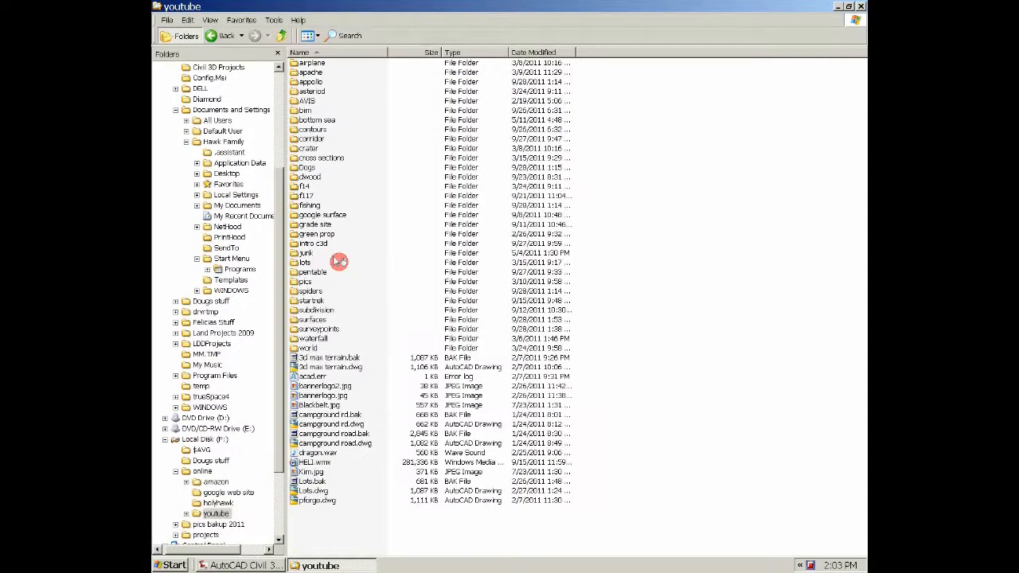
mouse_move(301, 318)
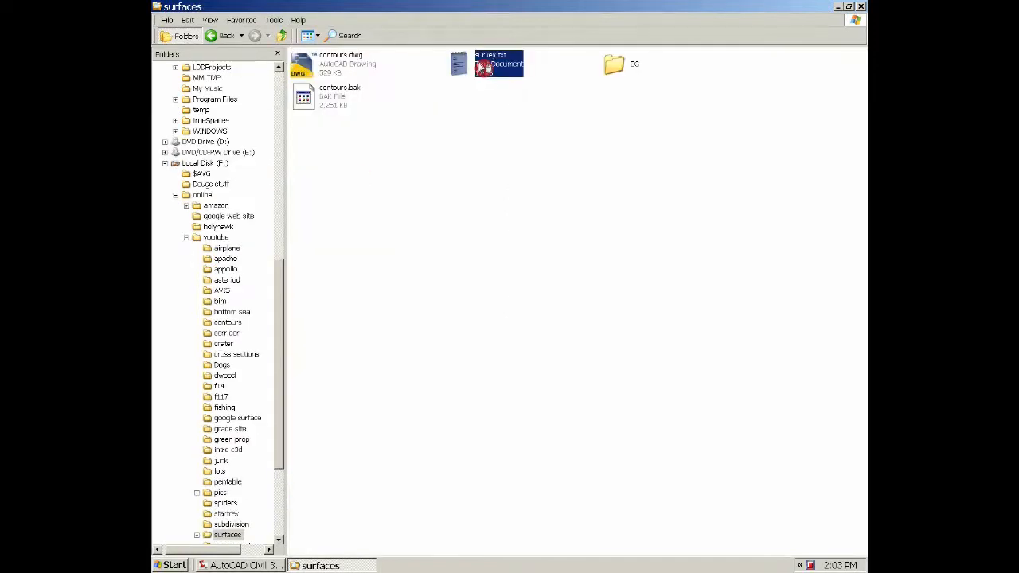
double_click(498, 64)
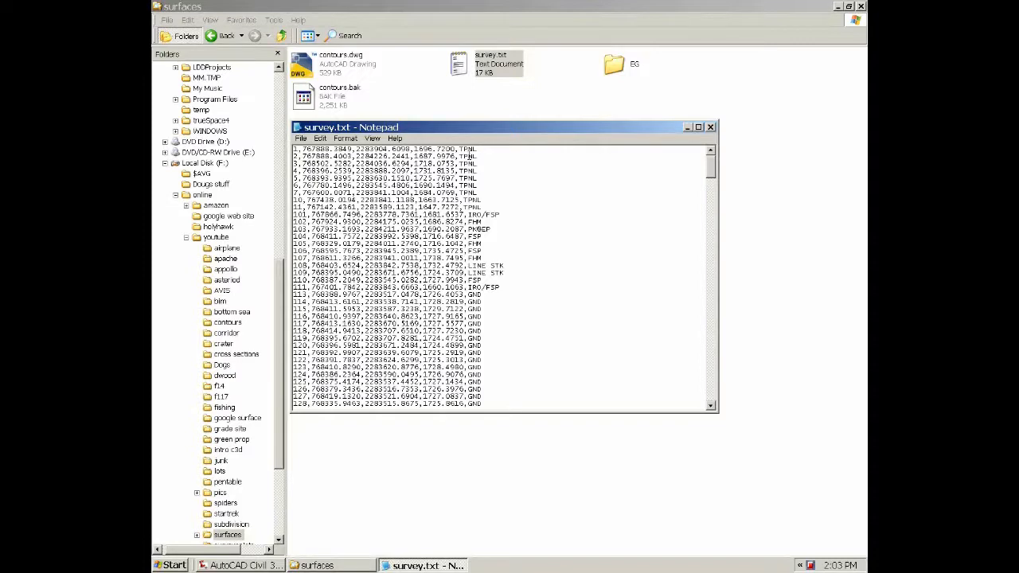
mouse_move(592, 134)
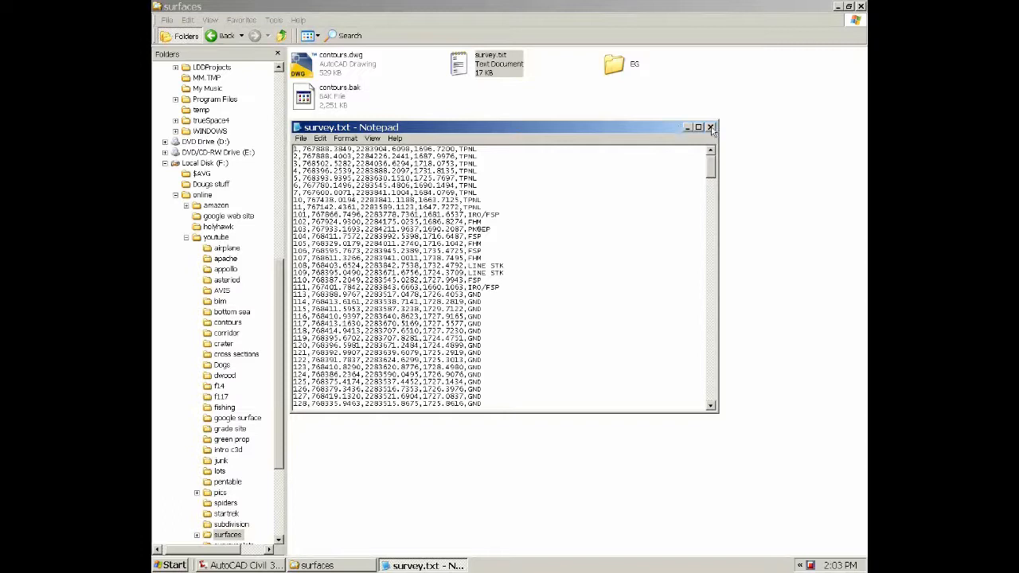
click(710, 127)
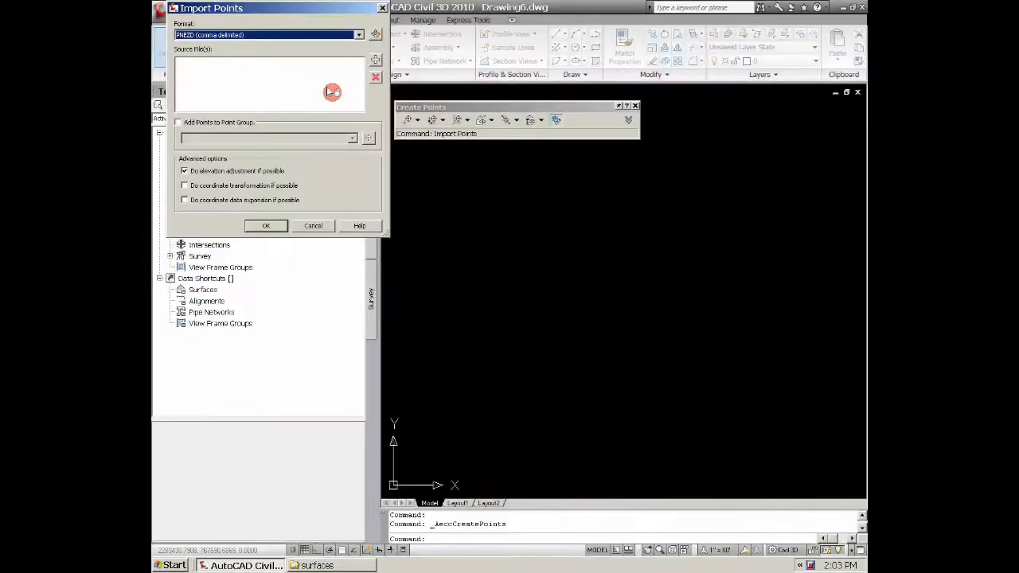
Add survey.txt as the source point file in Import Points and run the import
click(357, 35)
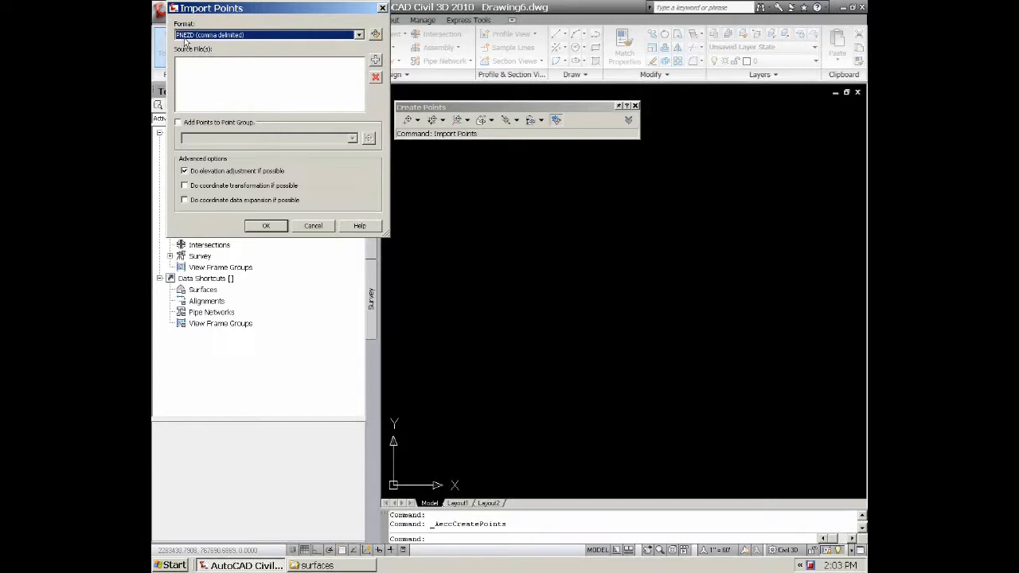
mouse_move(237, 64)
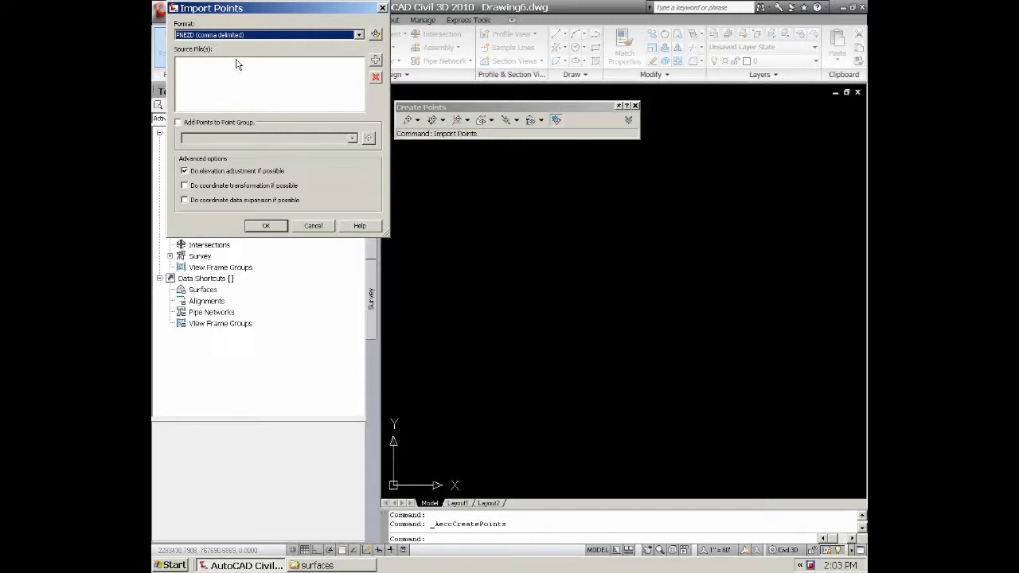
click(375, 61)
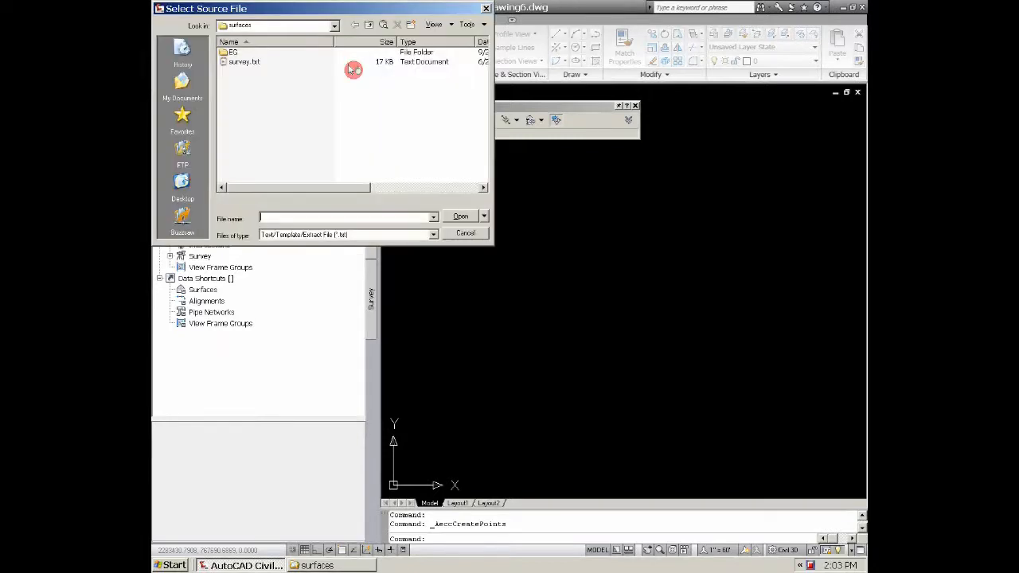
click(243, 60)
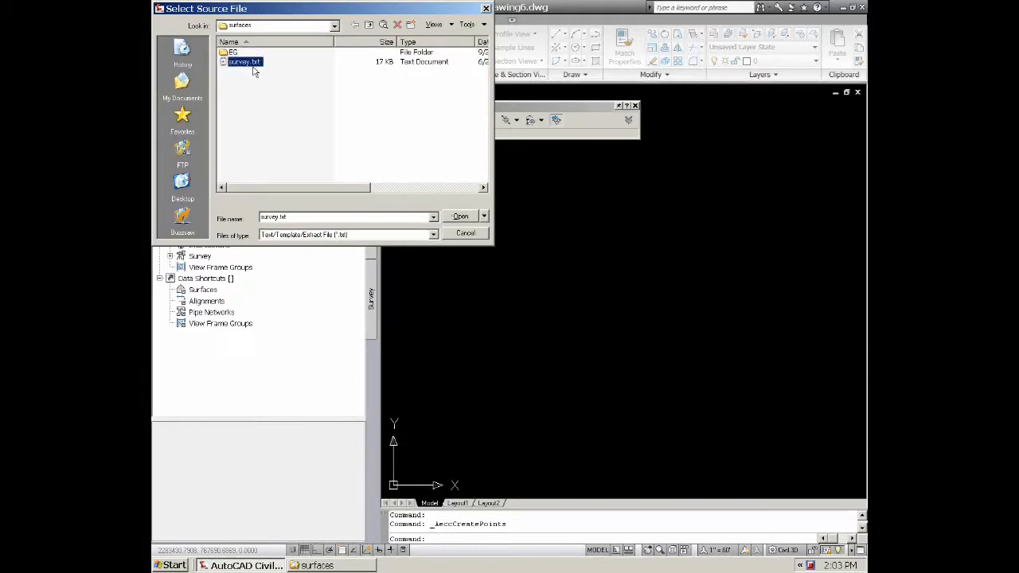
click(460, 217)
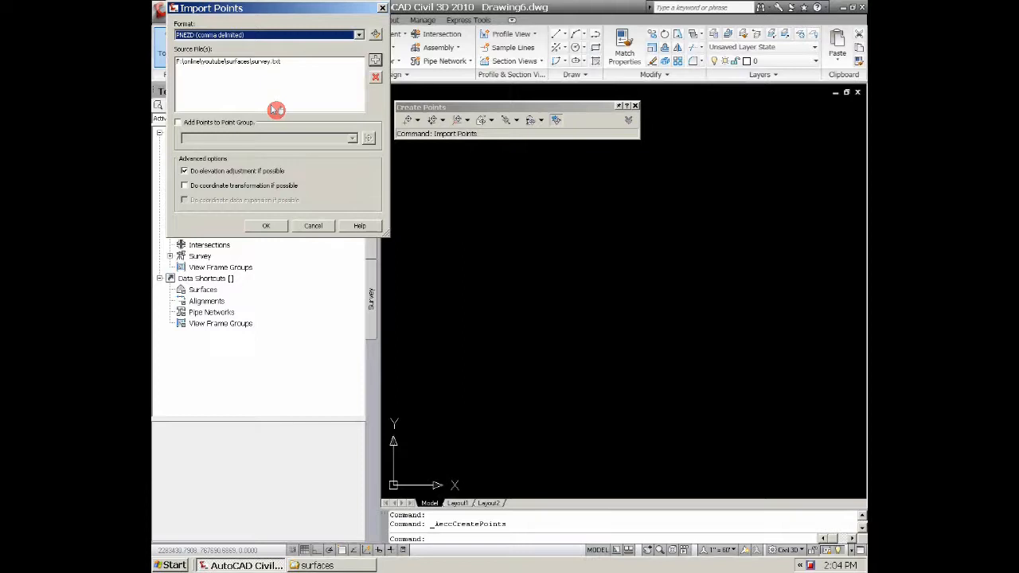
mouse_move(314, 112)
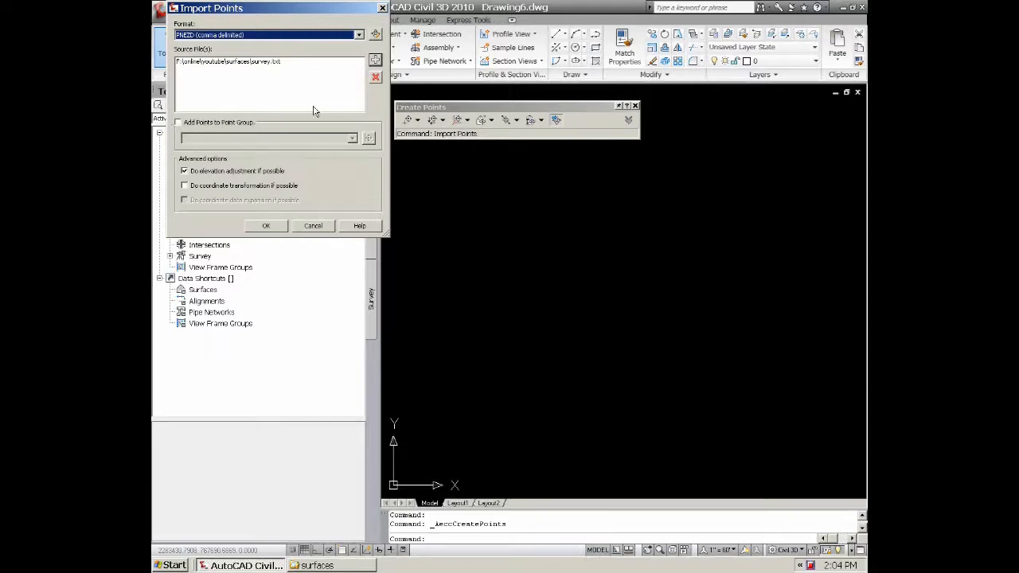
click(266, 226)
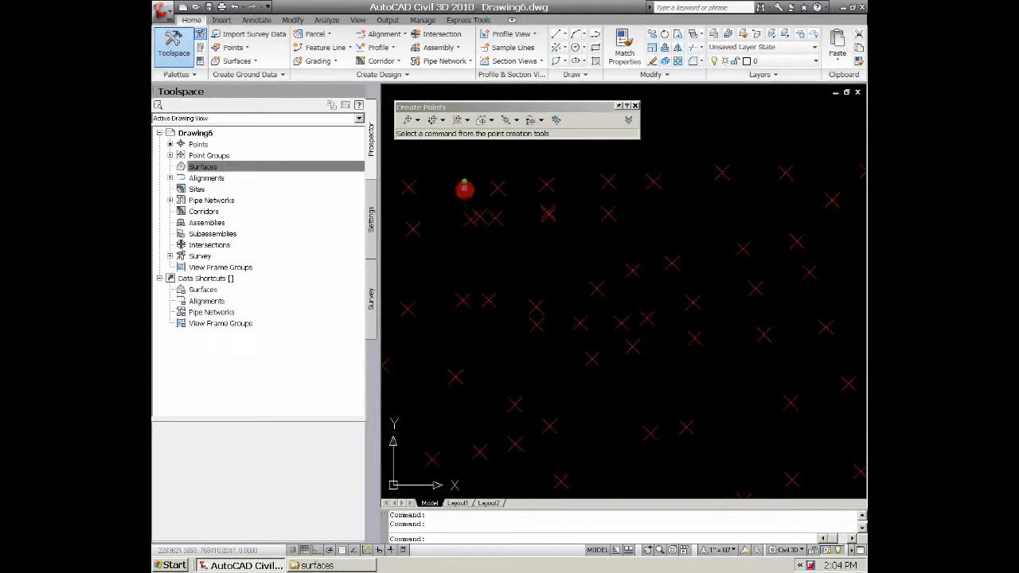
In All Points group properties keep point style Basic and choose Point#-Elevation-Description as the label style
click(464, 188)
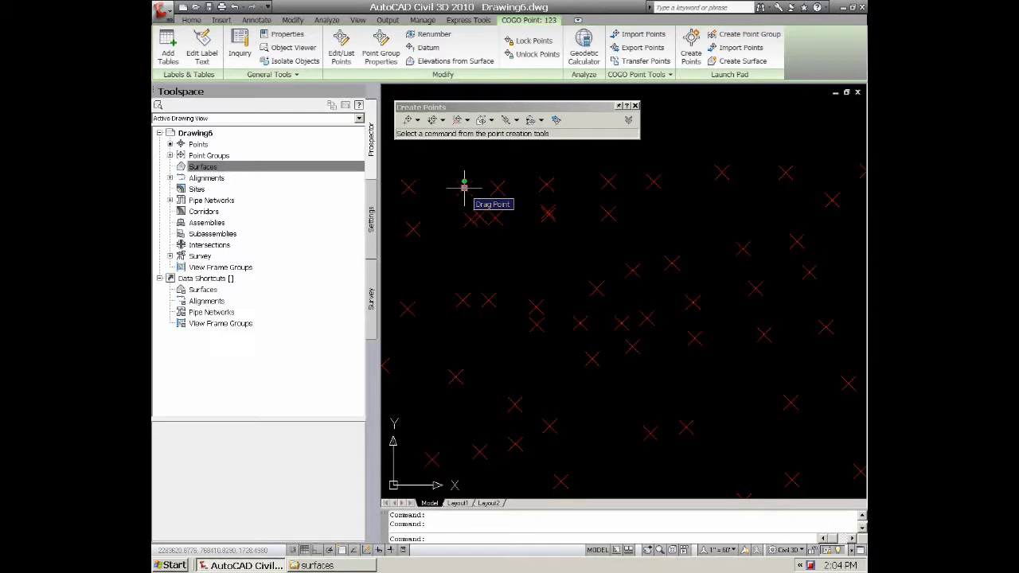
right_click(464, 185)
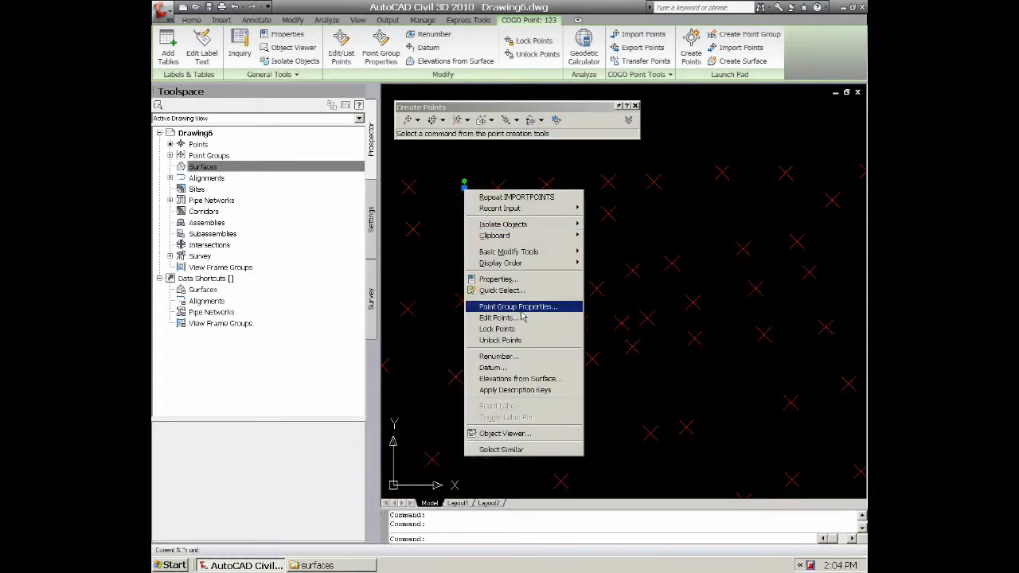
click(517, 306)
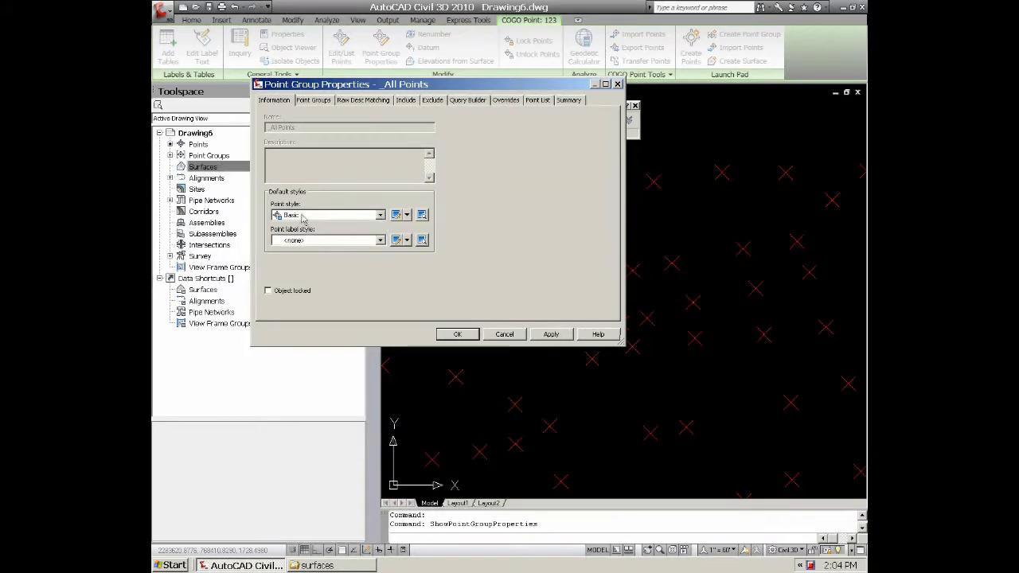
mouse_move(360, 237)
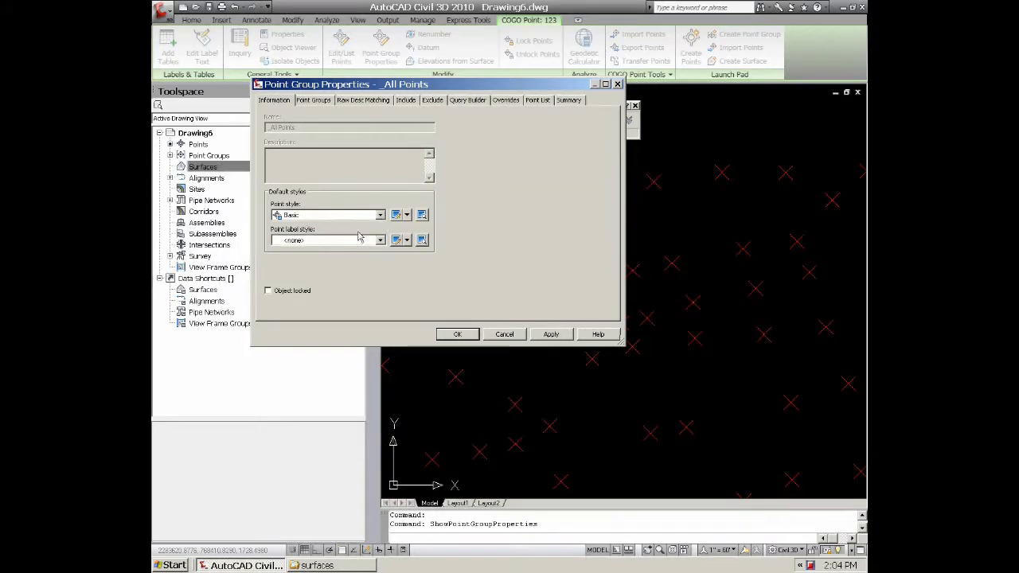
click(378, 215)
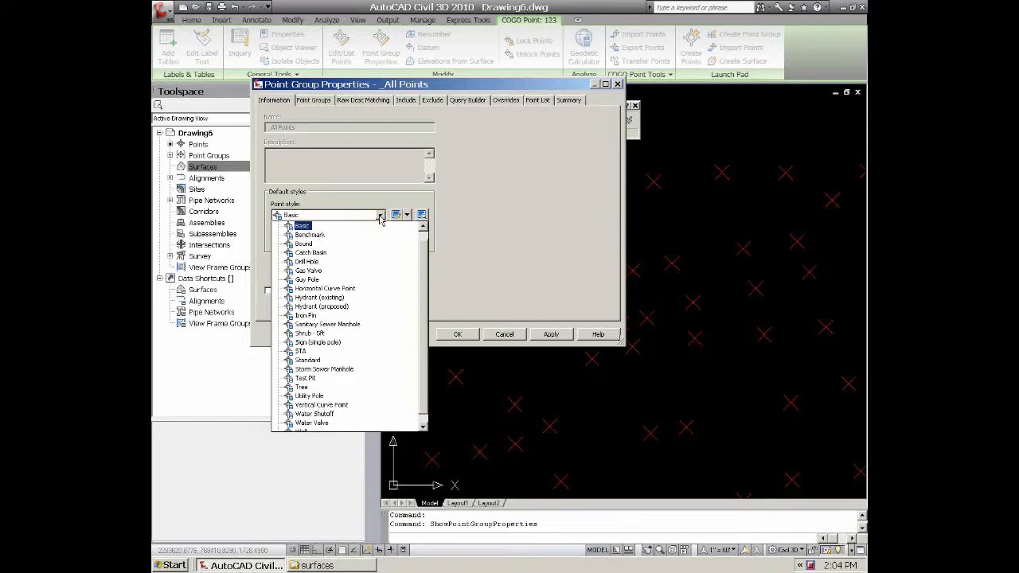
click(303, 226)
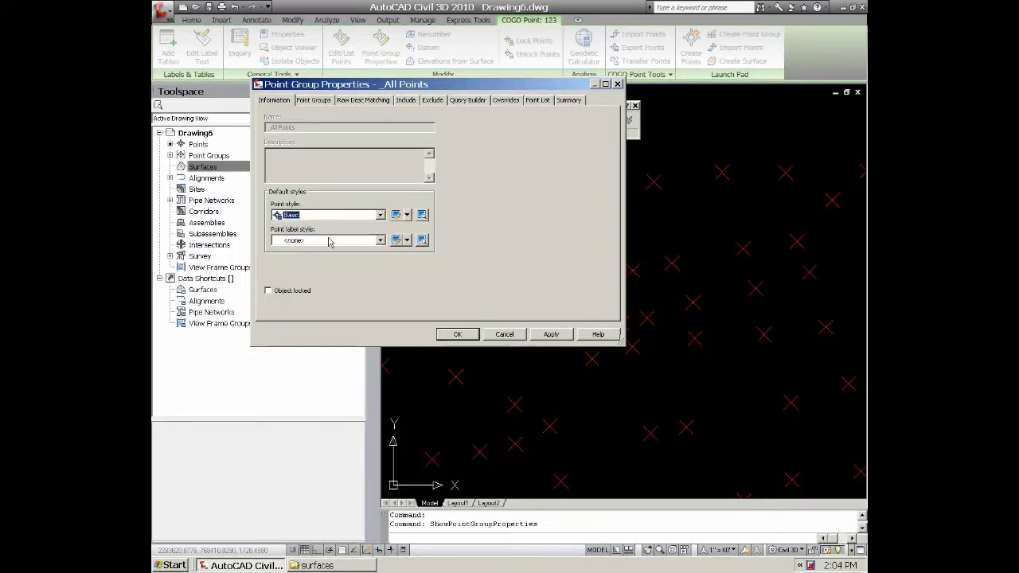
click(379, 239)
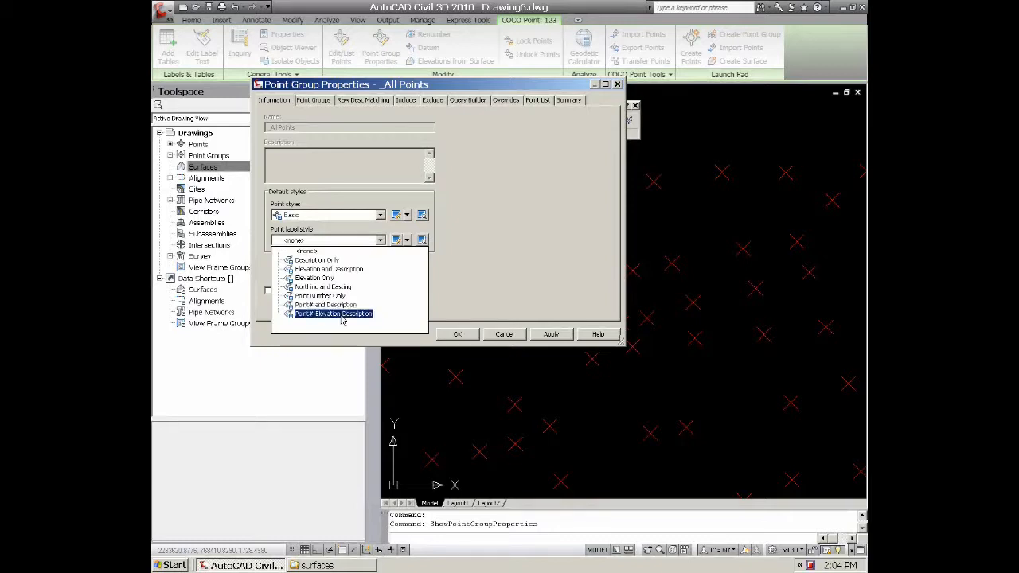
click(331, 312)
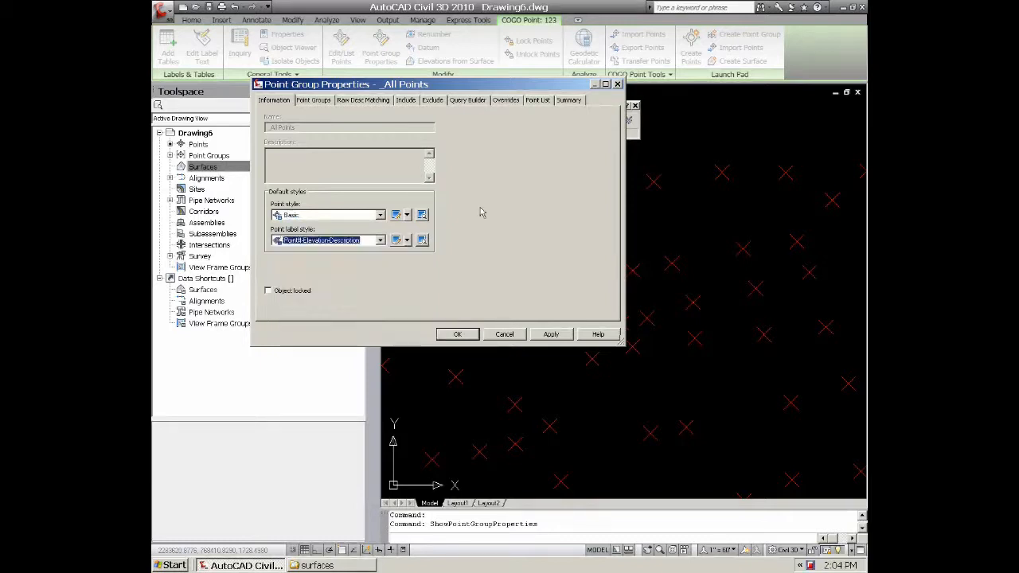
mouse_move(429, 311)
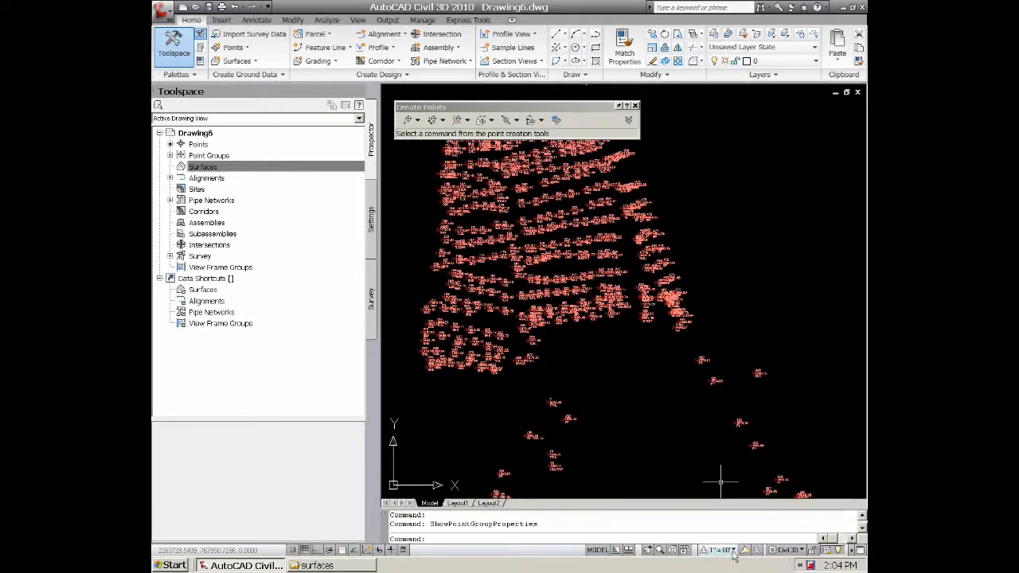
Pick a smaller annotation scale for the point labels and select the Surfaces collection in Prospector
click(720, 549)
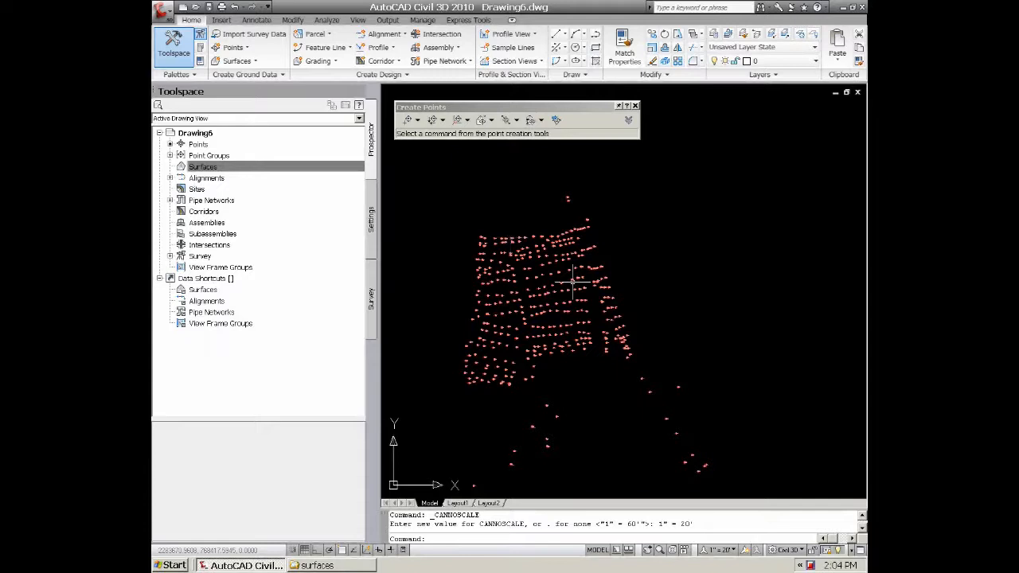
click(202, 167)
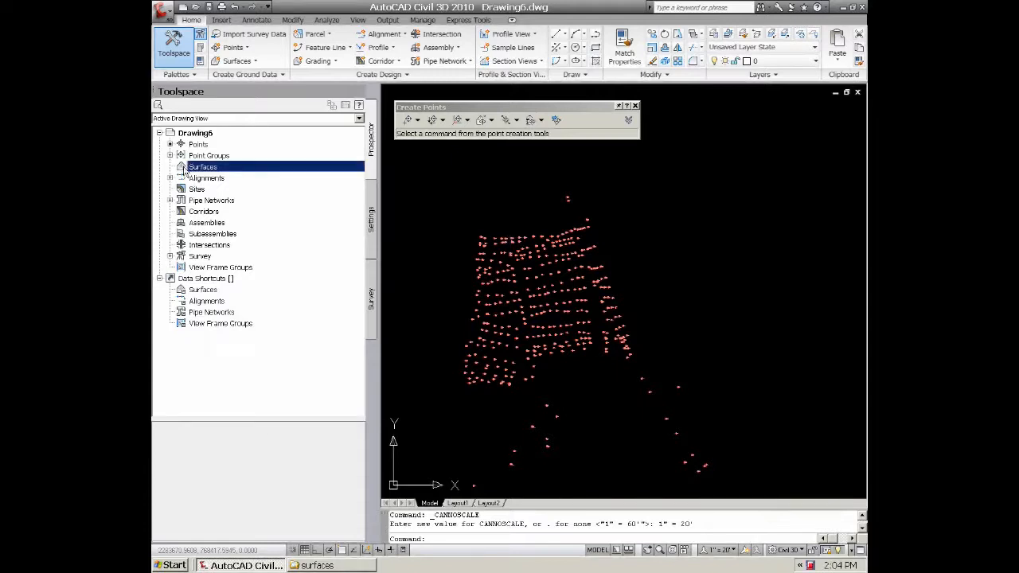
Create a new TIN surface named eg and expand its Definition categories in Prospector
right_click(202, 167)
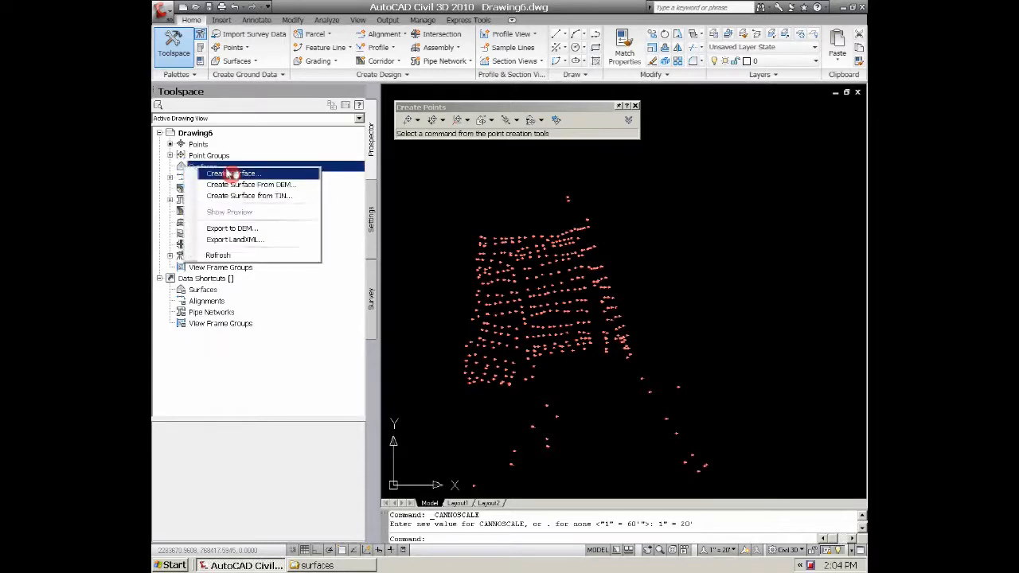
click(234, 174)
text(eg)
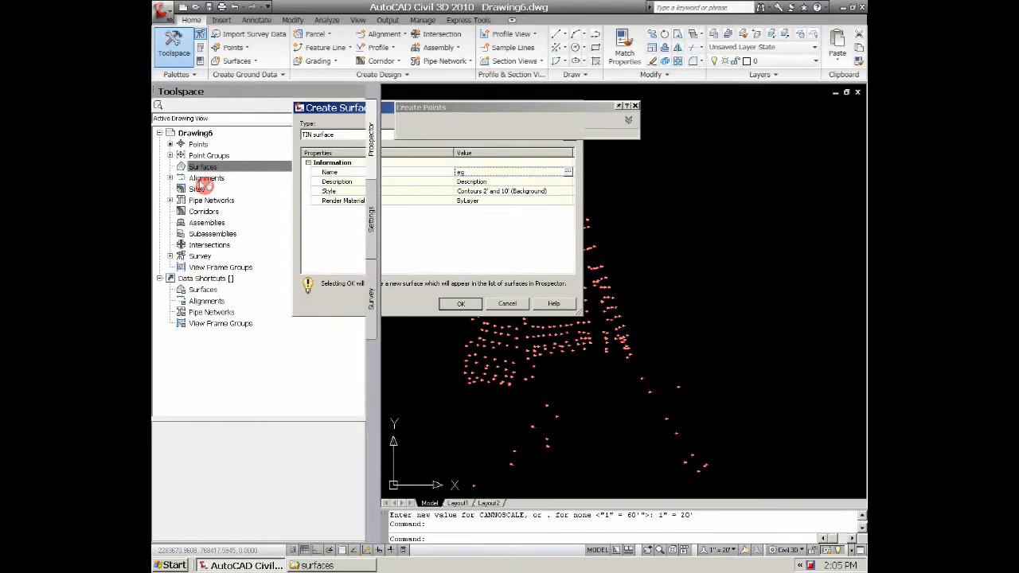
click(460, 303)
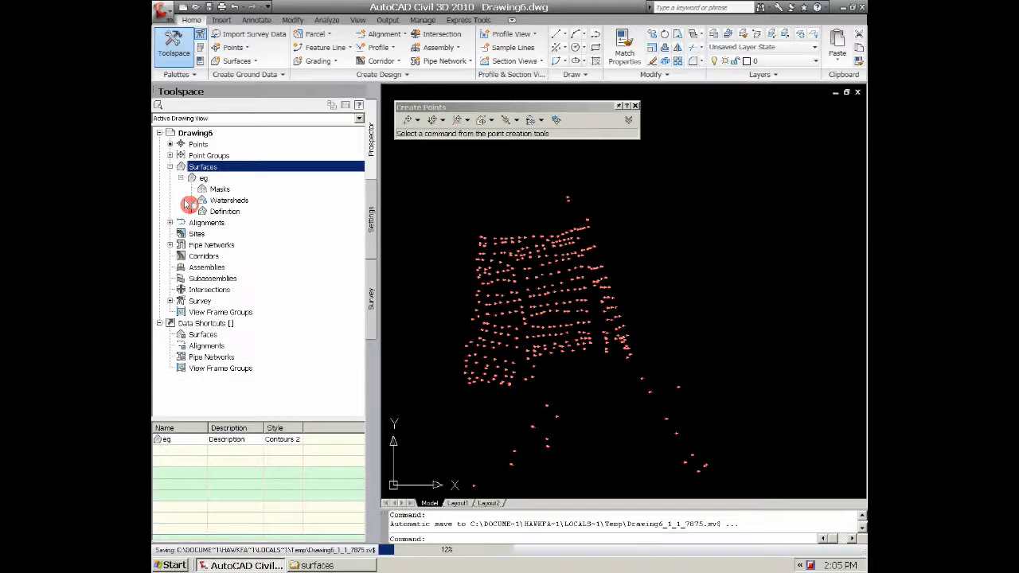
click(203, 210)
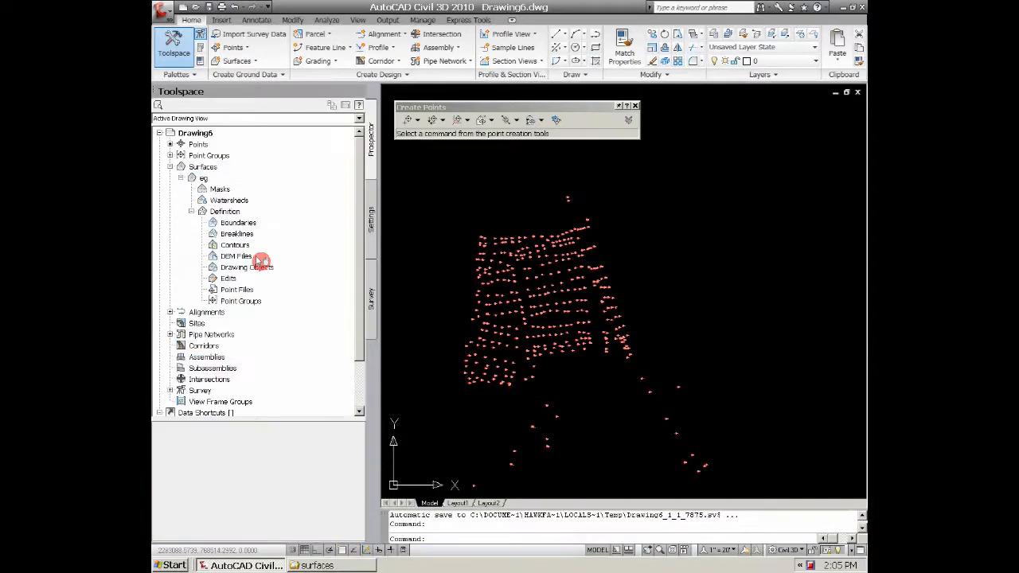
scroll(down, 3)
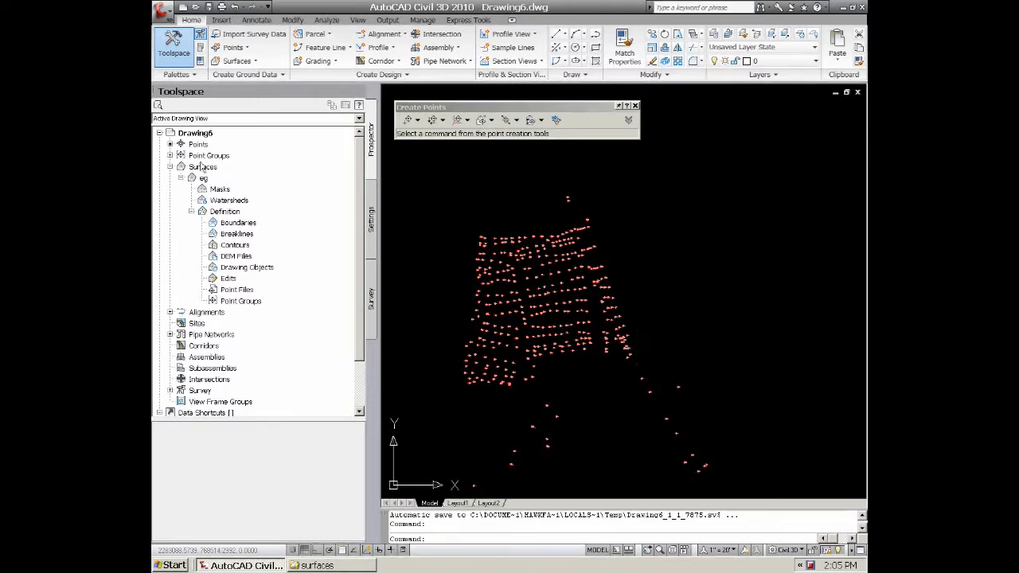
Create a point group named topo whose points are picked as a selection set in the drawing
click(171, 156)
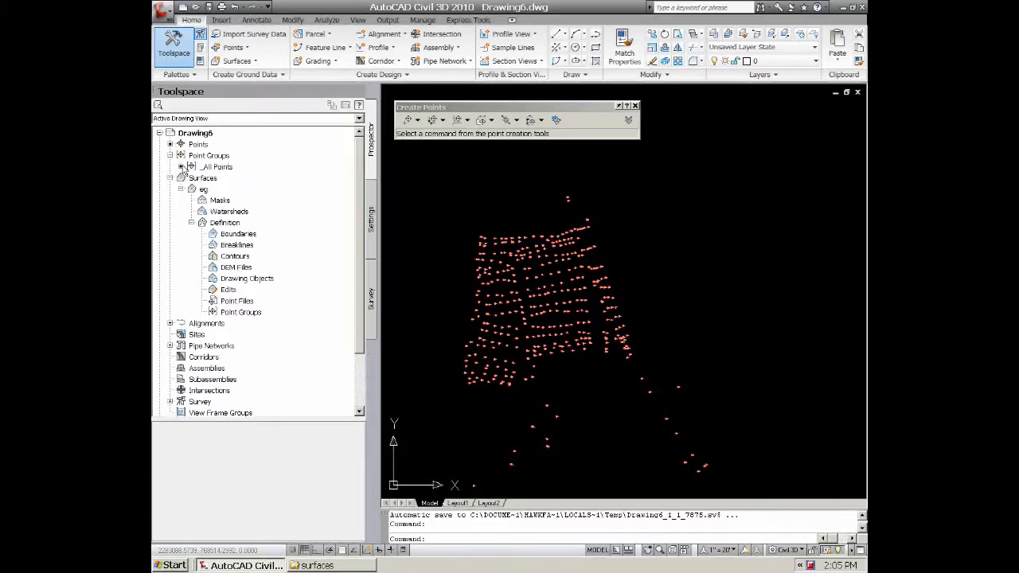
right_click(208, 156)
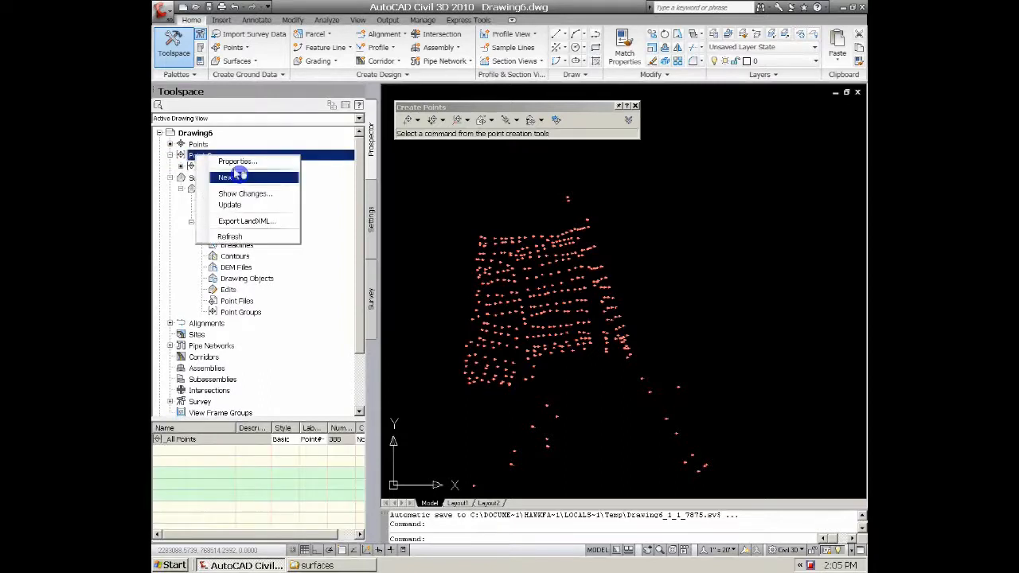
click(237, 160)
text(to)
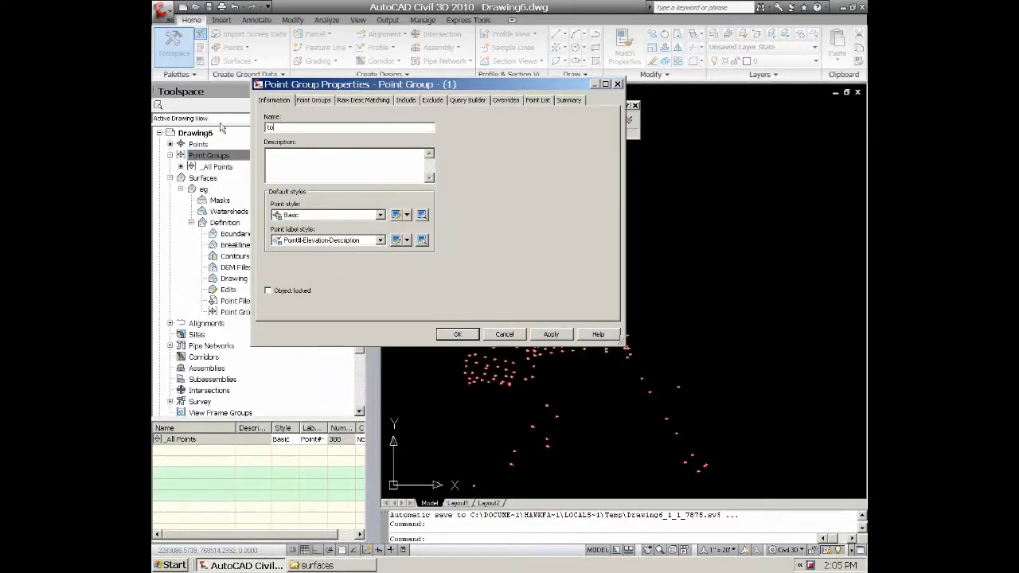
text(po)
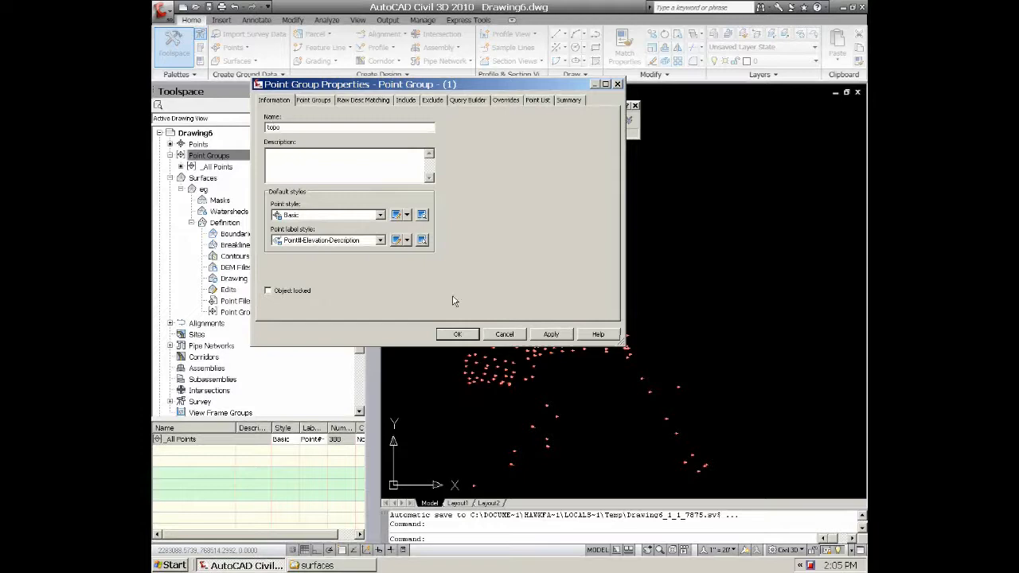
click(406, 99)
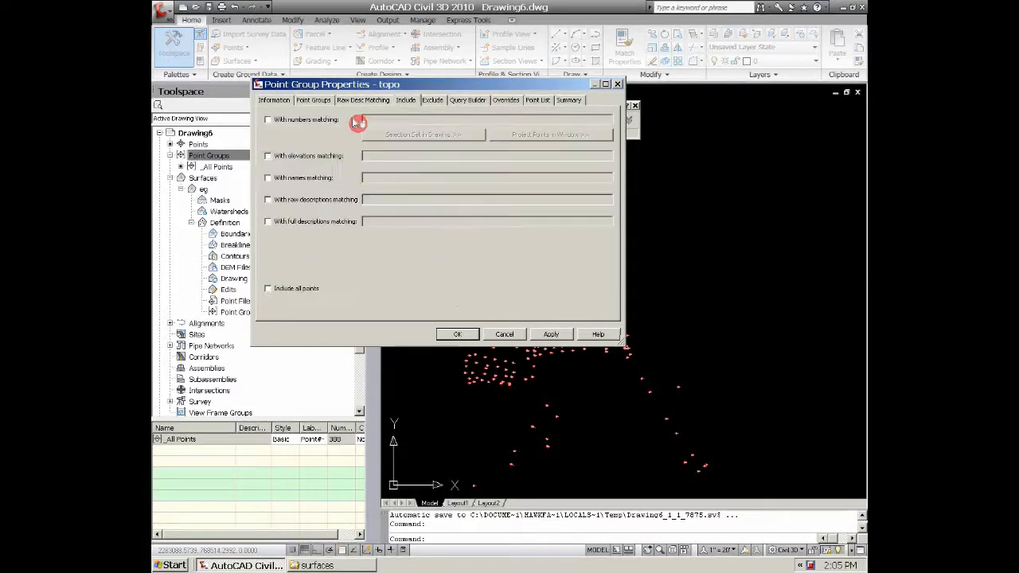
click(267, 119)
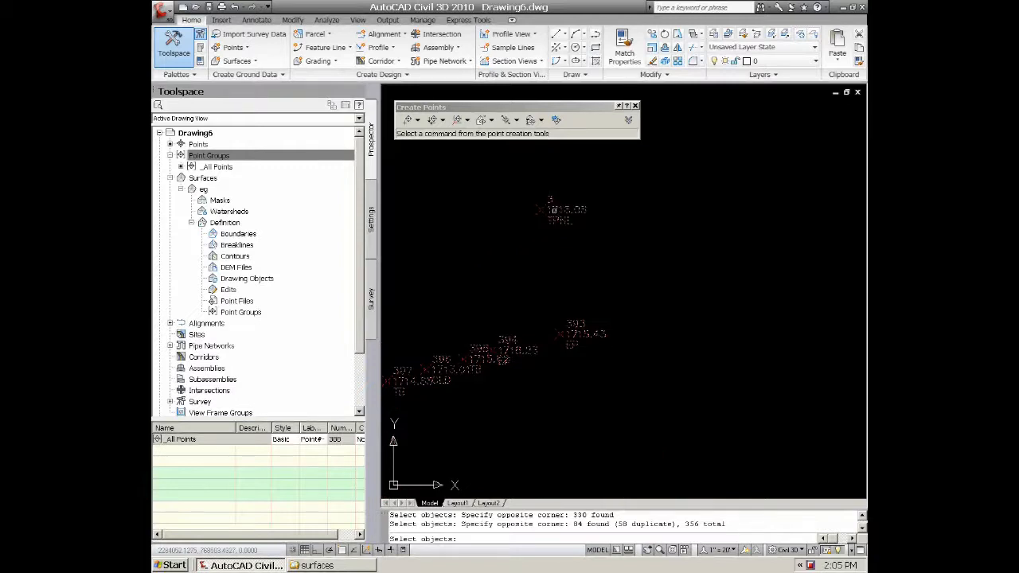
click(551, 210)
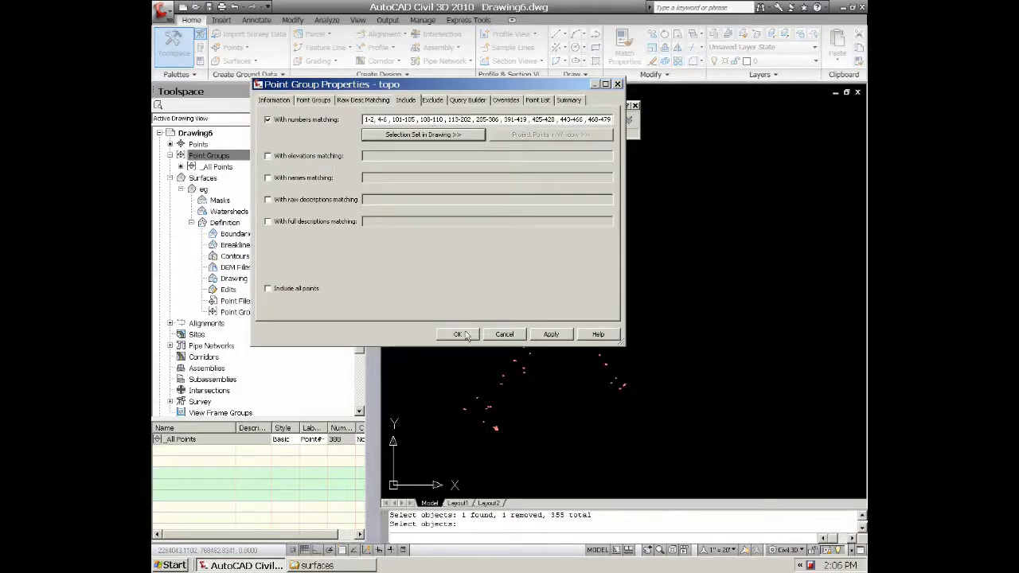
click(459, 335)
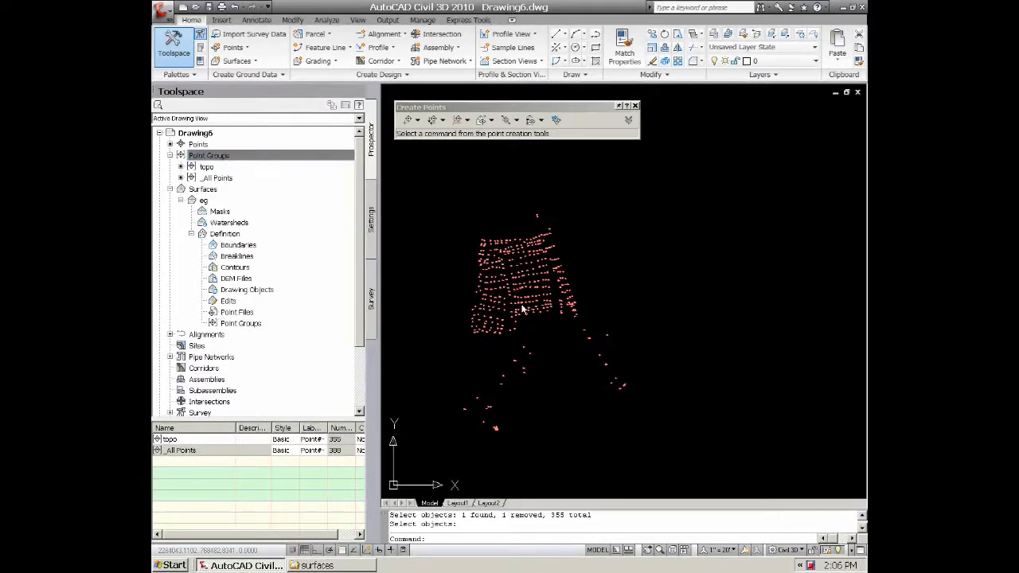
mouse_move(592, 357)
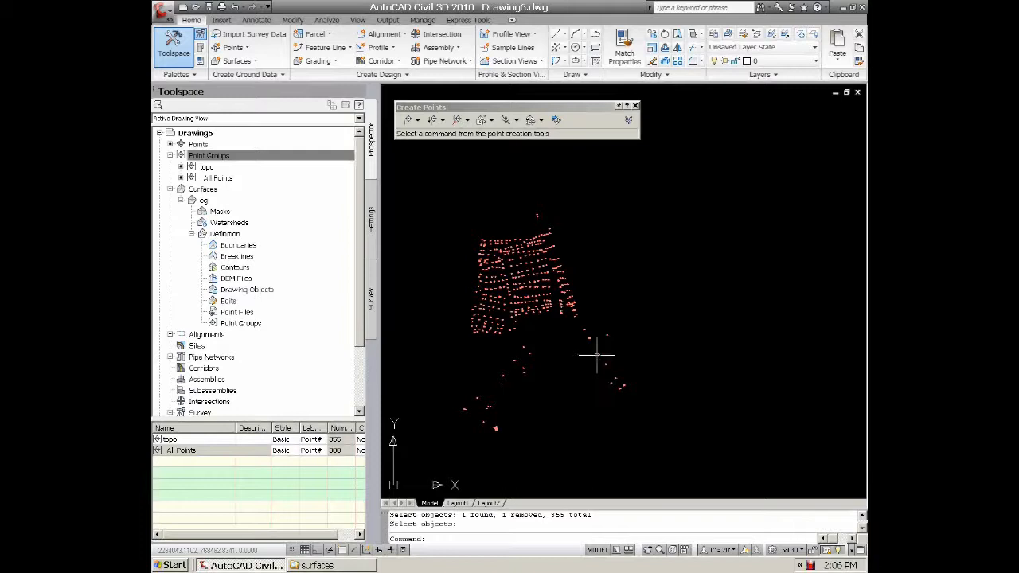
Add the topo point group to the eg surface's definition so its contours generate
click(242, 322)
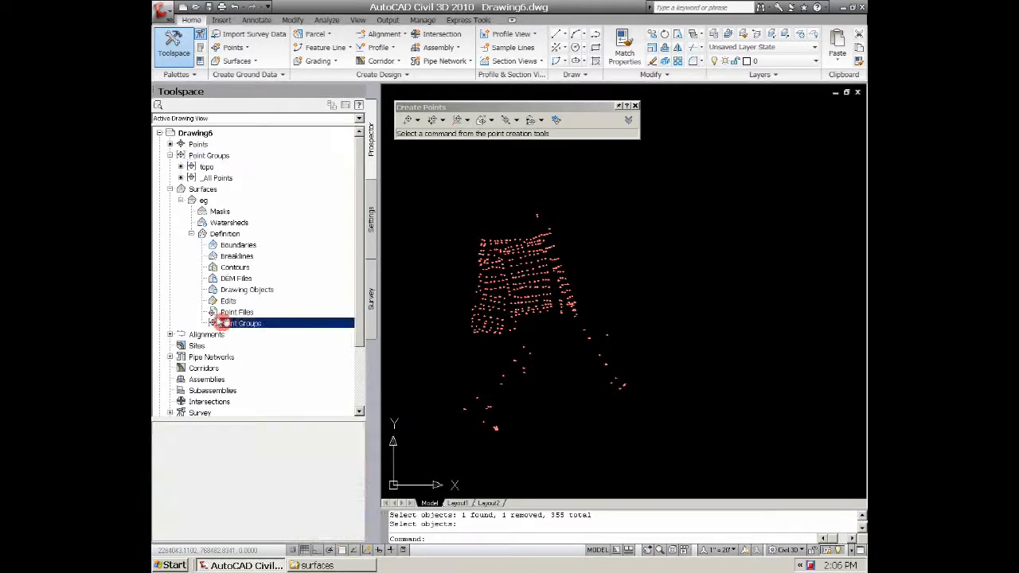
double_click(241, 322)
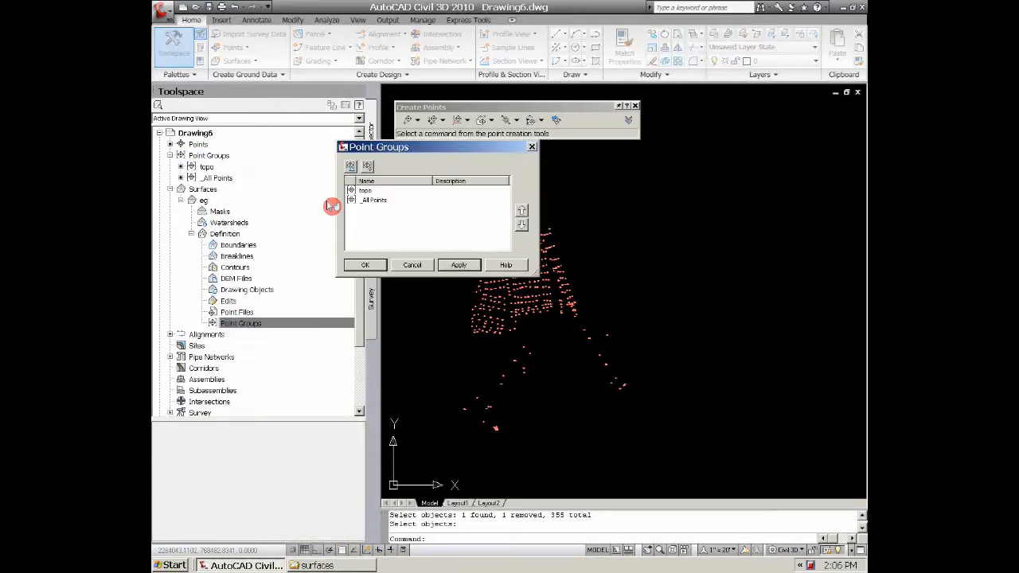
click(366, 265)
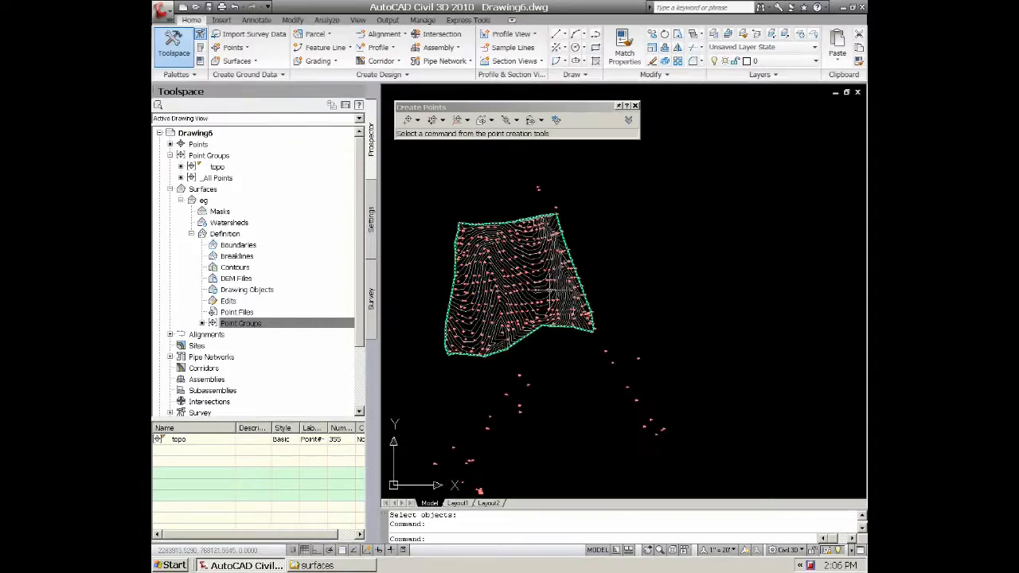
scroll(up, 3)
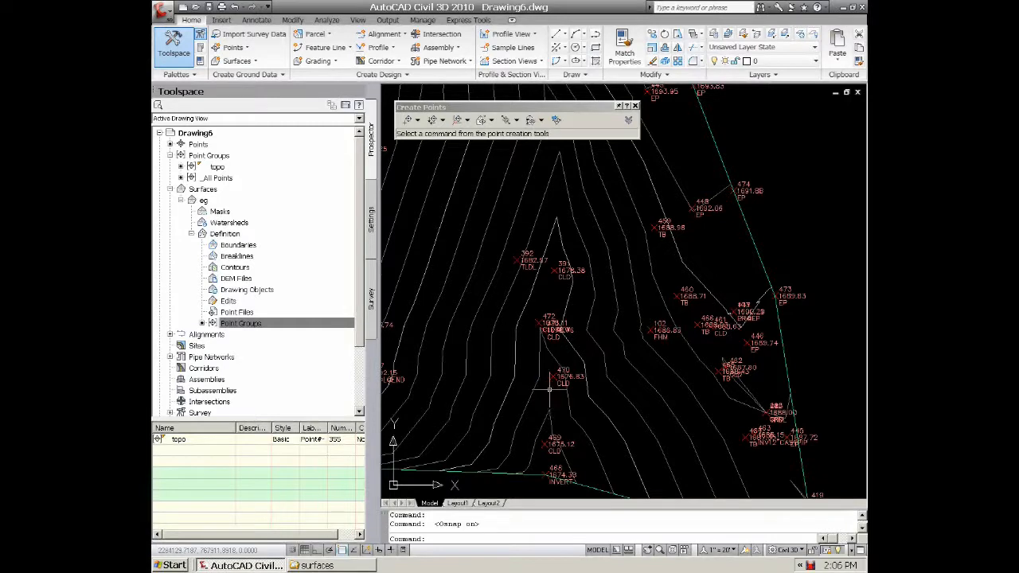
Draw a polyline (PL) snapped through successive survey points along the ditch centerline
text(pl)
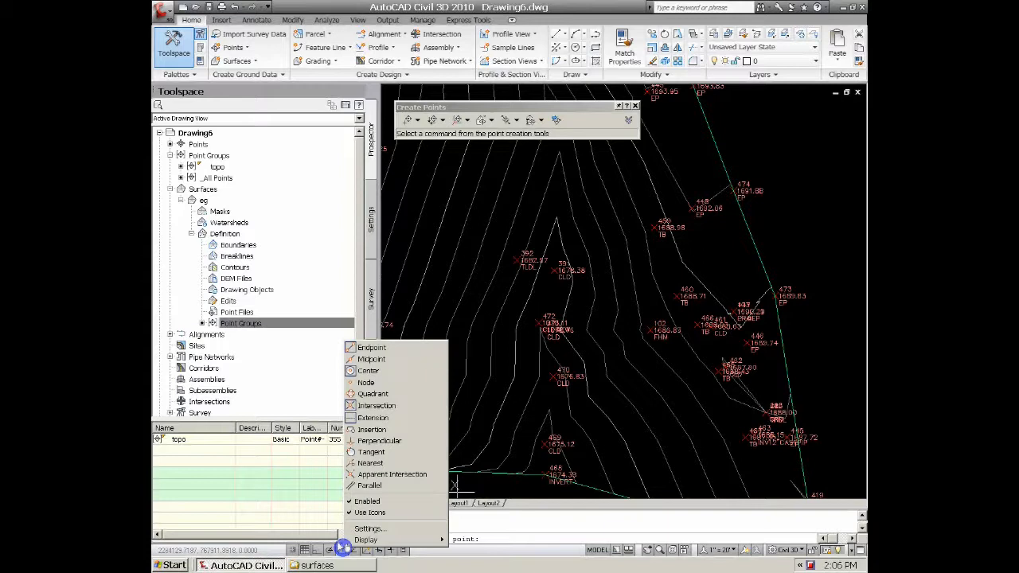
mouse_move(369, 370)
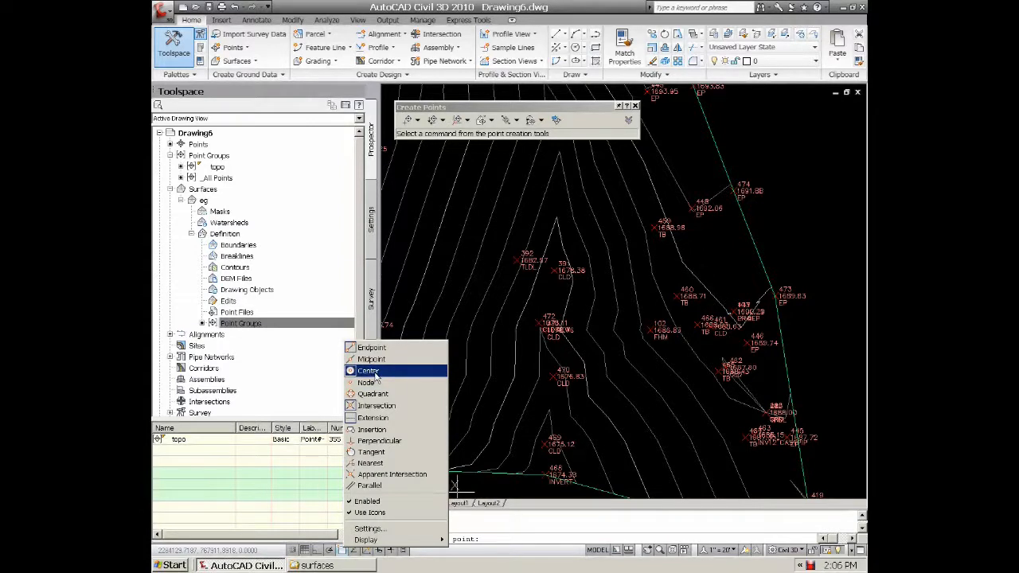
click(367, 369)
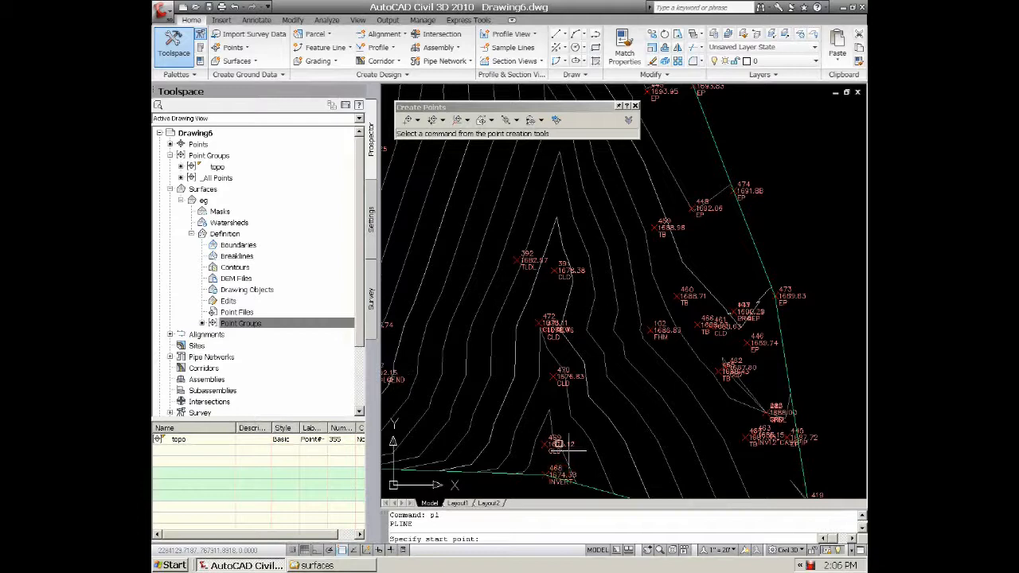
click(540, 353)
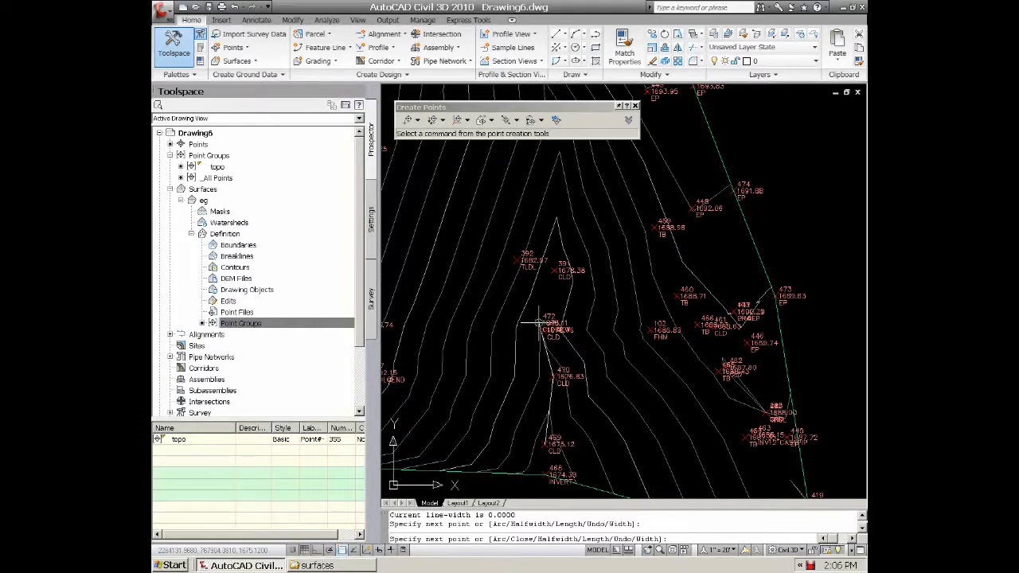
click(557, 279)
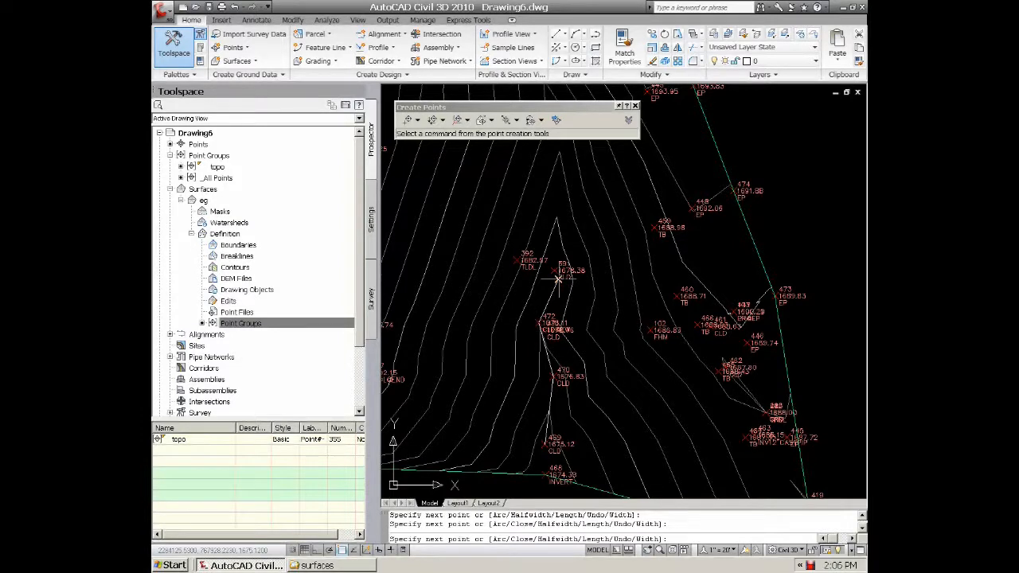
click(513, 312)
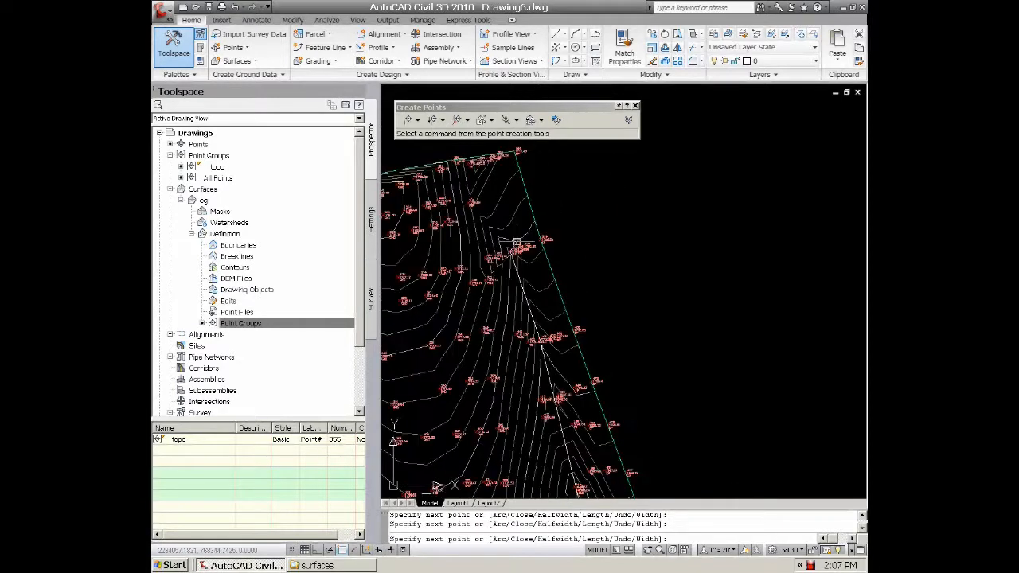
key(Escape)
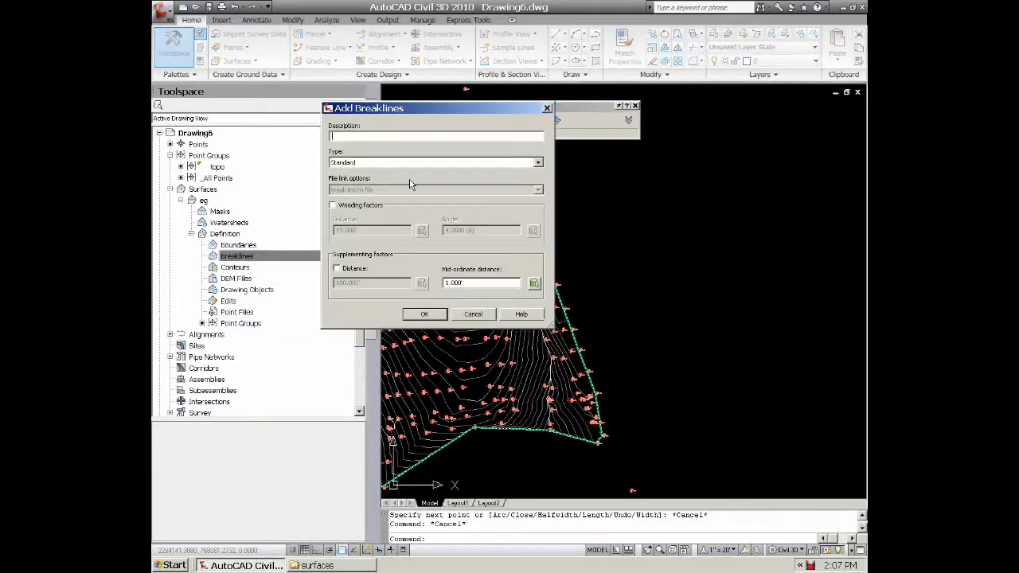
Set the new eg breakline's type to Proximity and begin its description
click(538, 162)
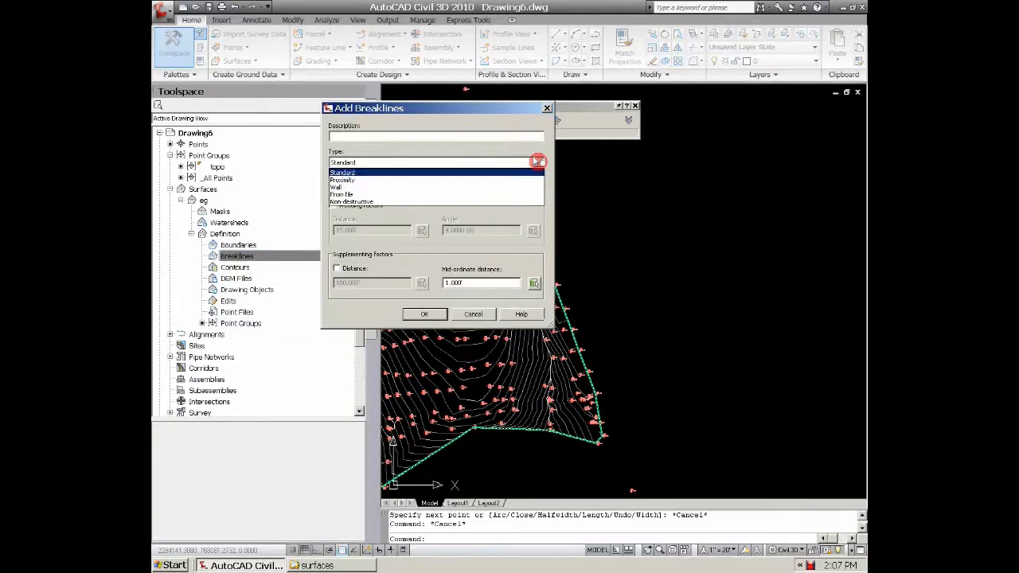
click(343, 180)
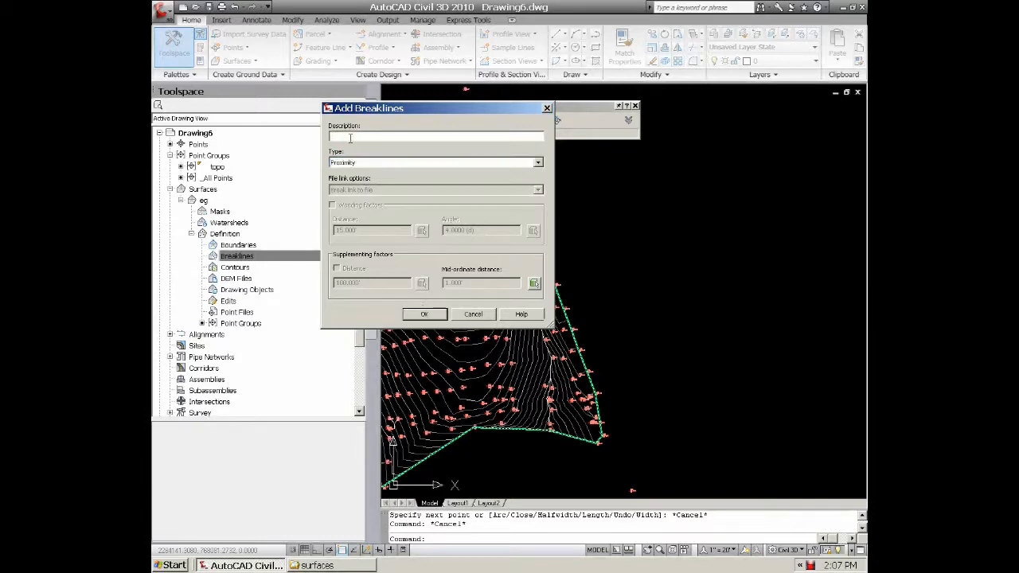
text(b)
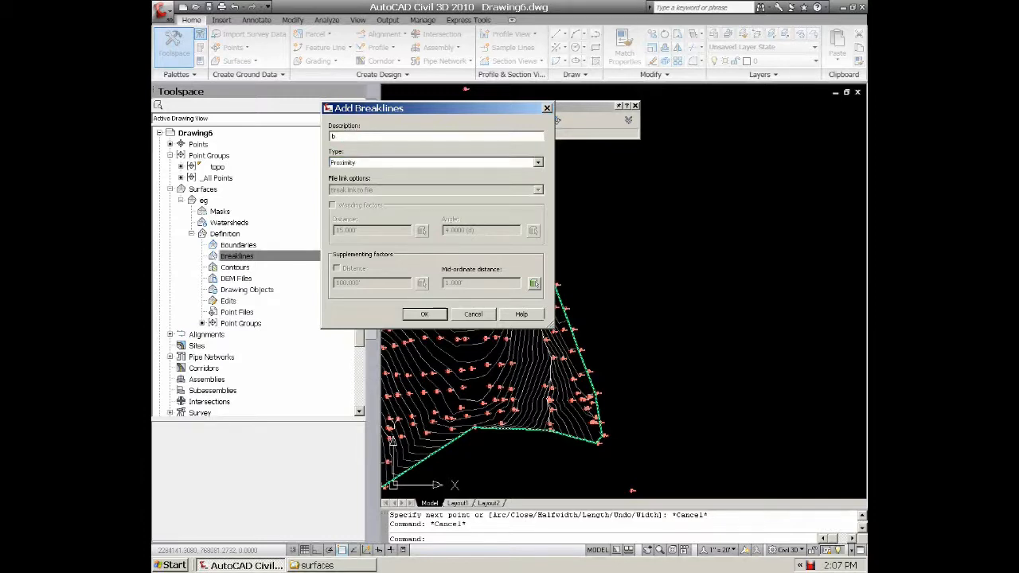